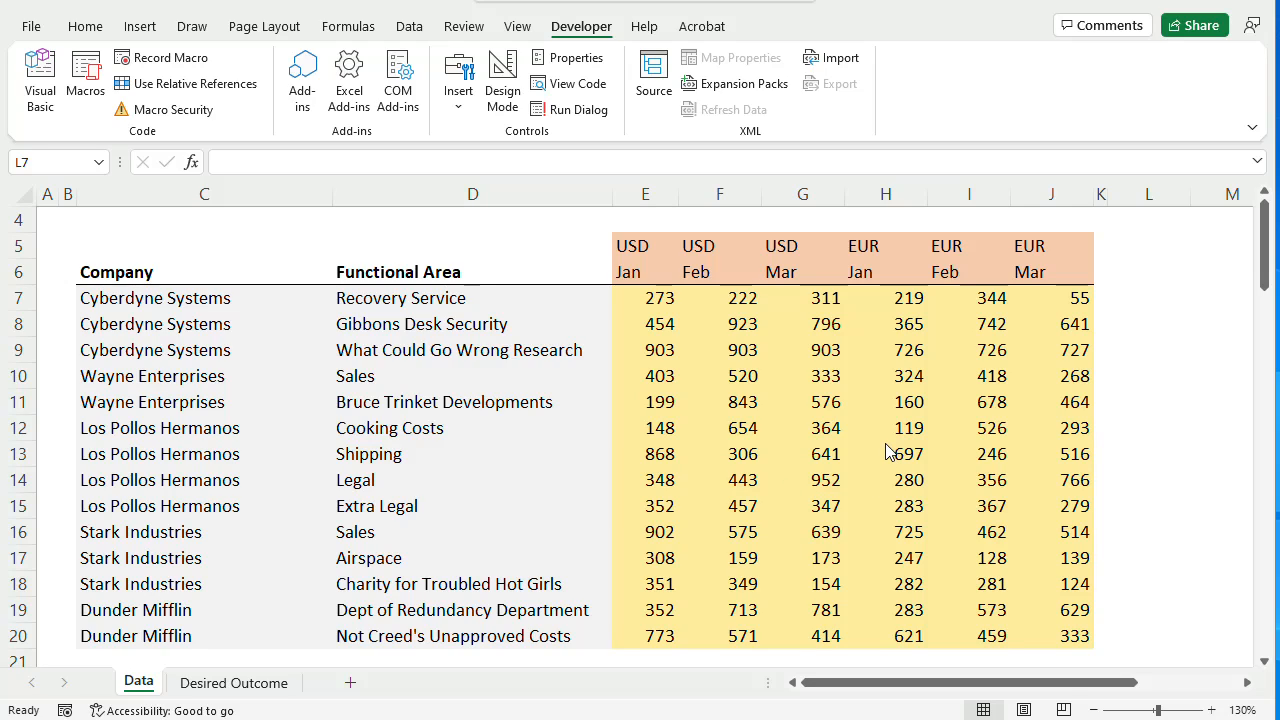
mouse_move(948, 470)
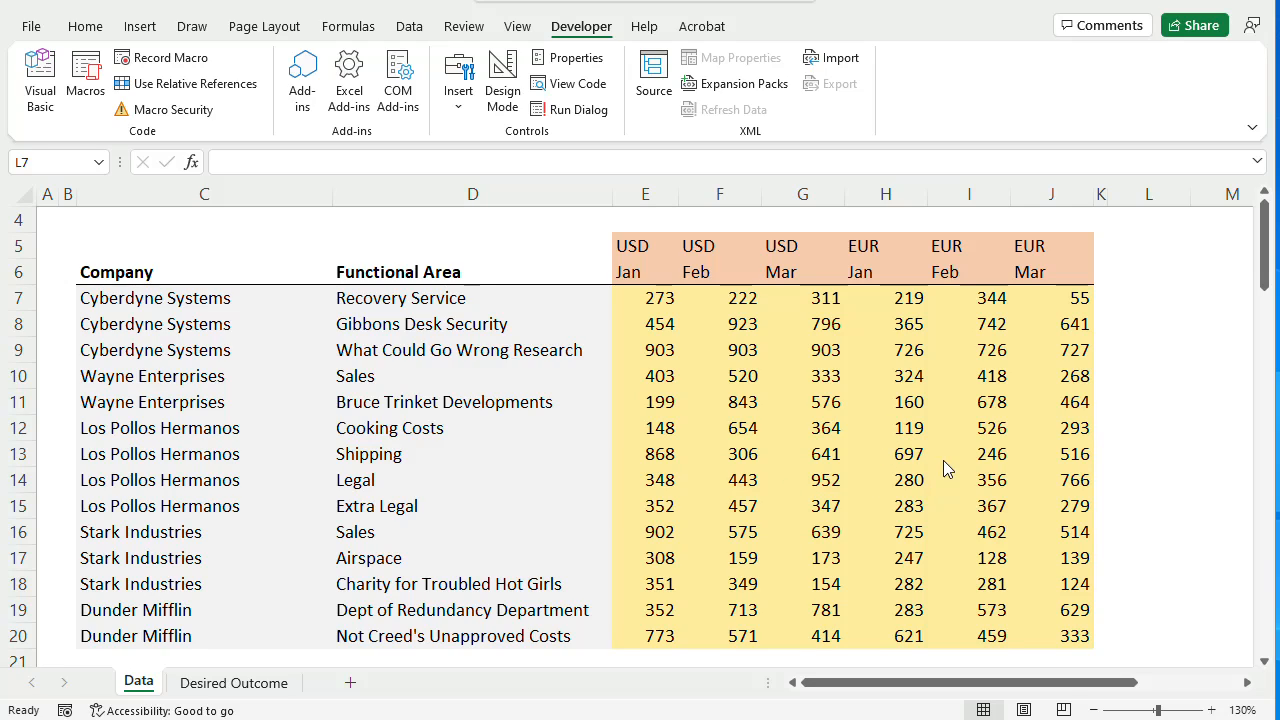
mouse_move(1100, 414)
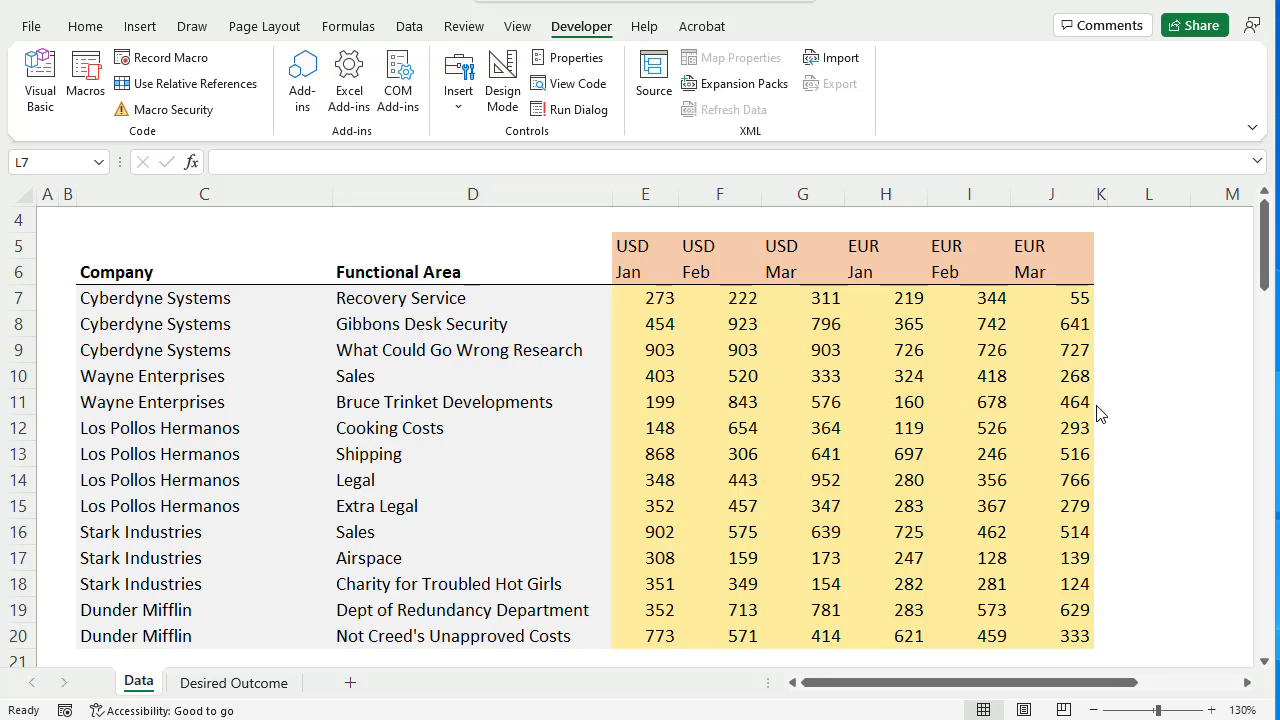
mouse_move(1180, 308)
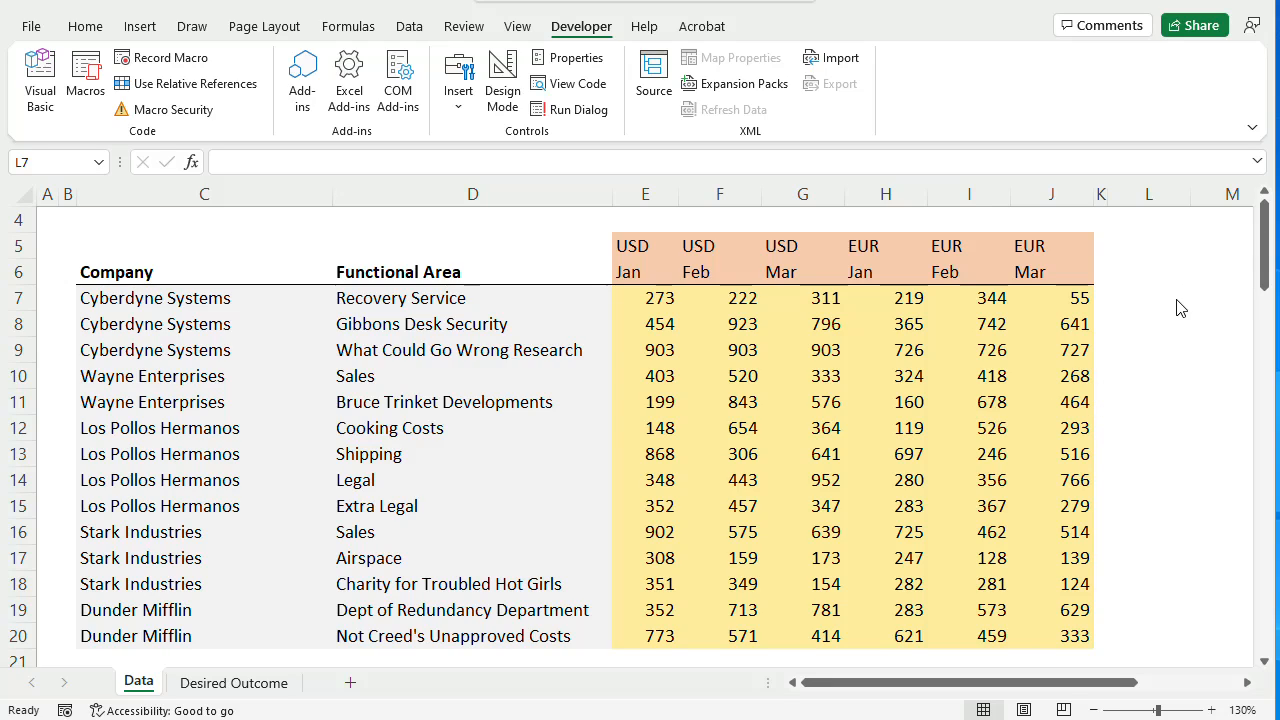
mouse_move(1176, 304)
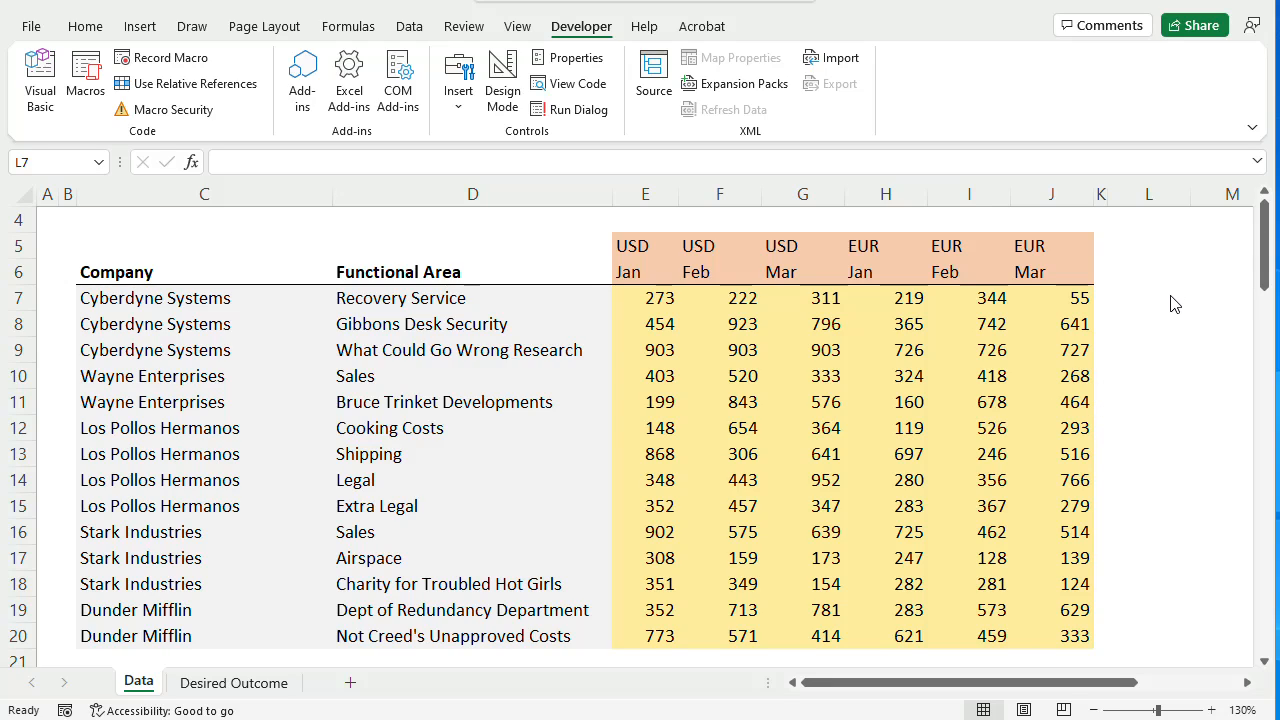
Step: Highlight the values E7:J20 and labels on the Data sheet, then show the Desired Outcome sheet
left_click(1148, 296)
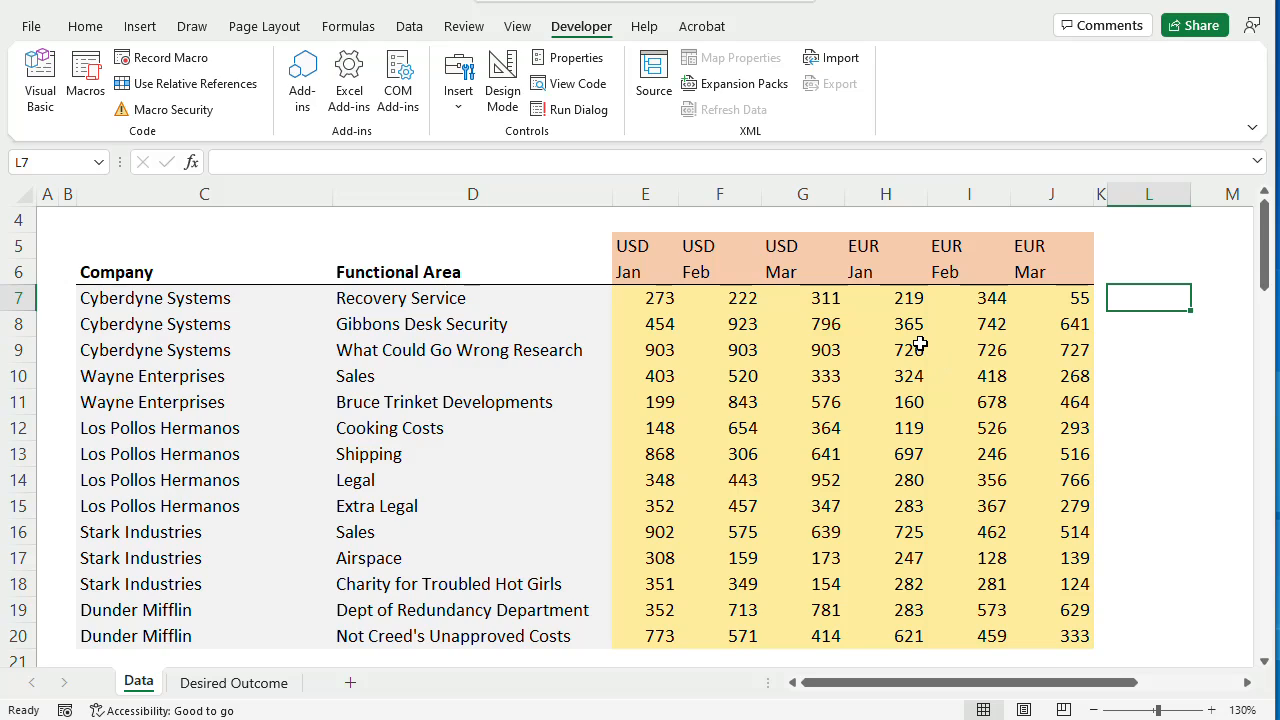
mouse_move(808, 344)
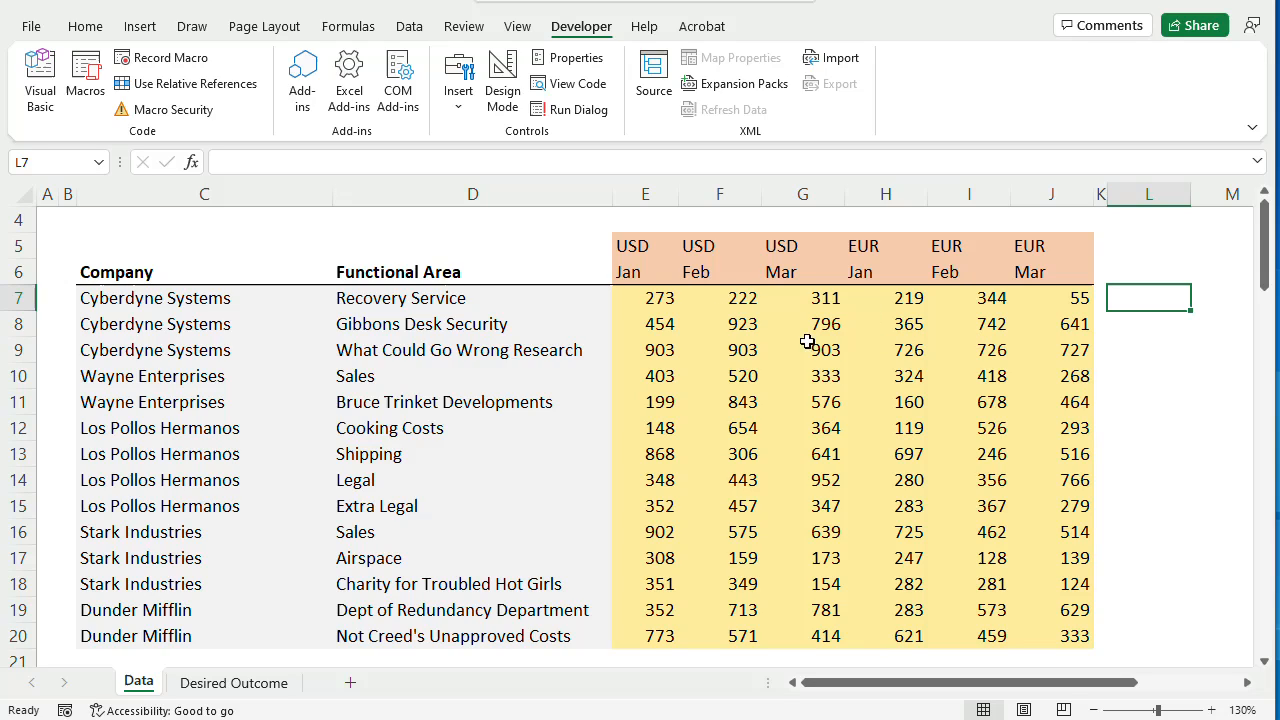
mouse_move(652, 362)
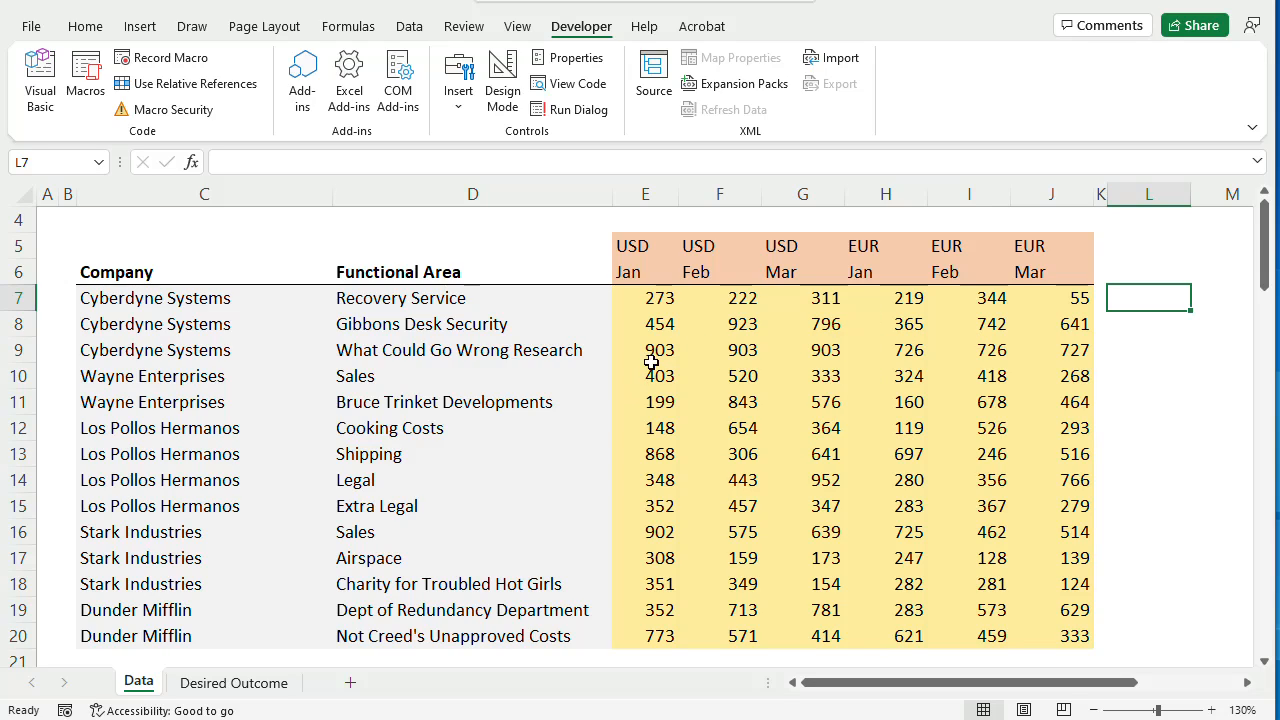
left_click_drag(644, 296, 1076, 636)
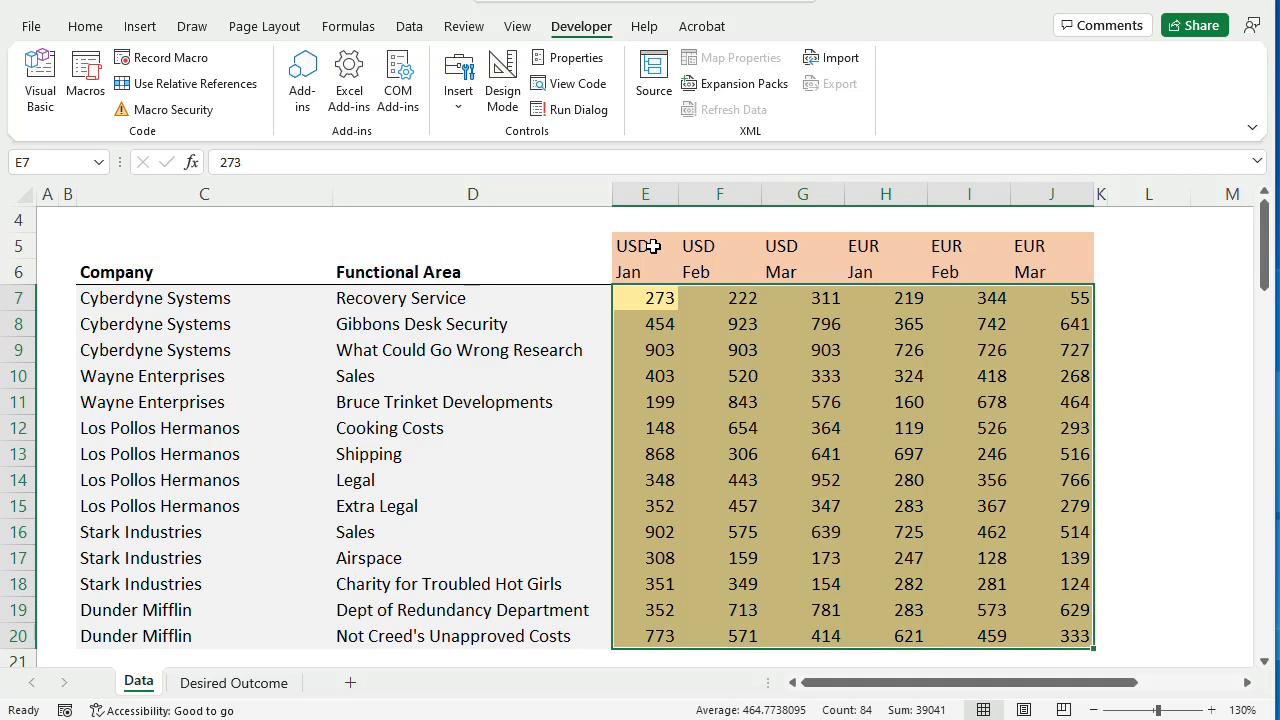
left_click(644, 244)
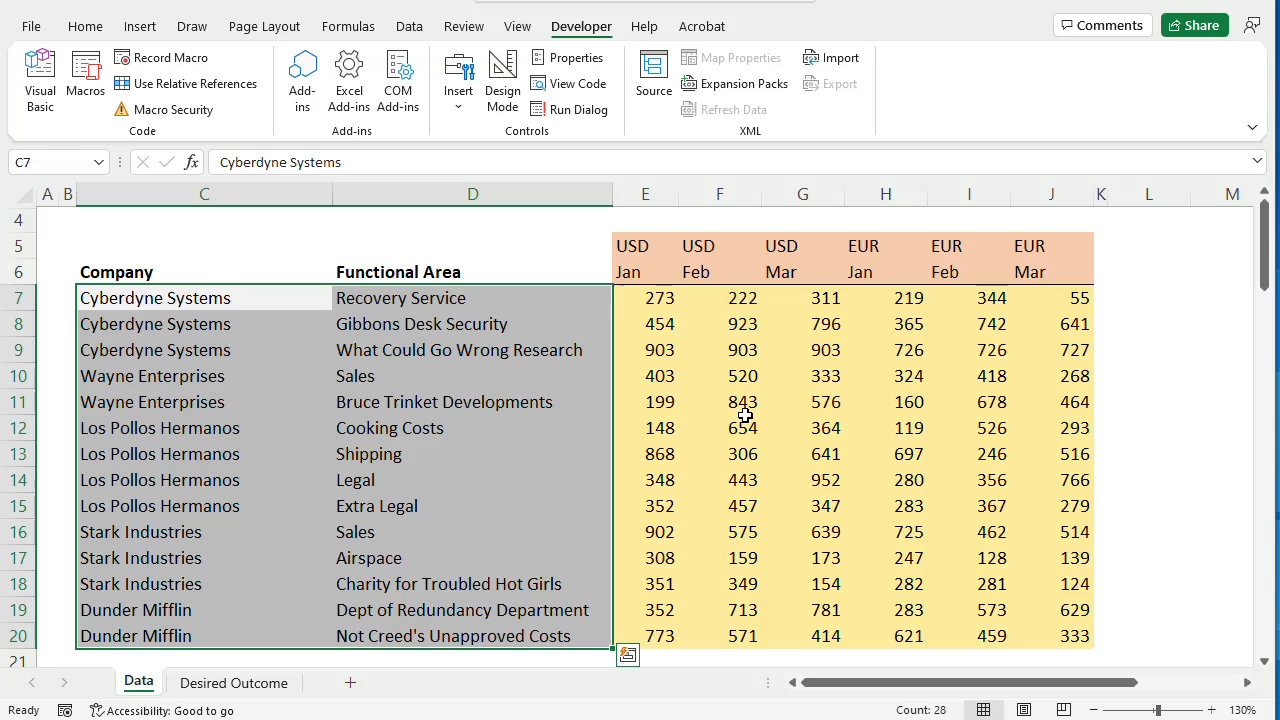
left_click(234, 682)
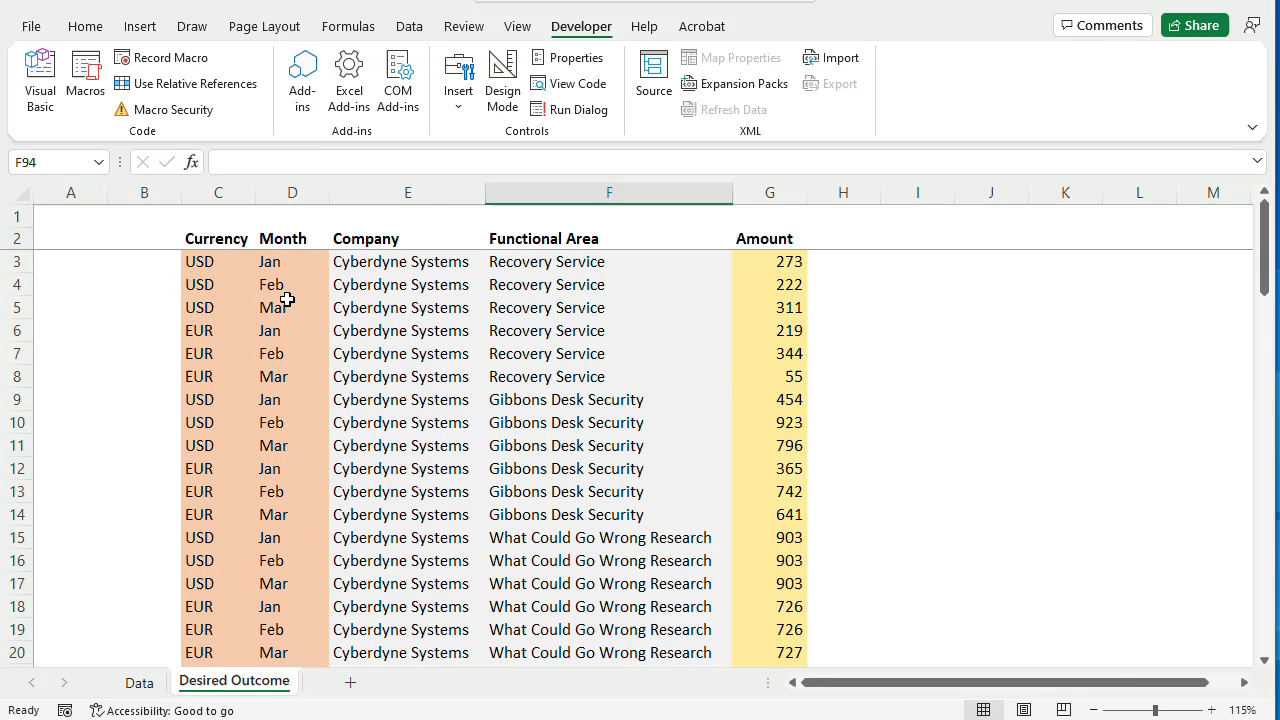
mouse_move(306, 270)
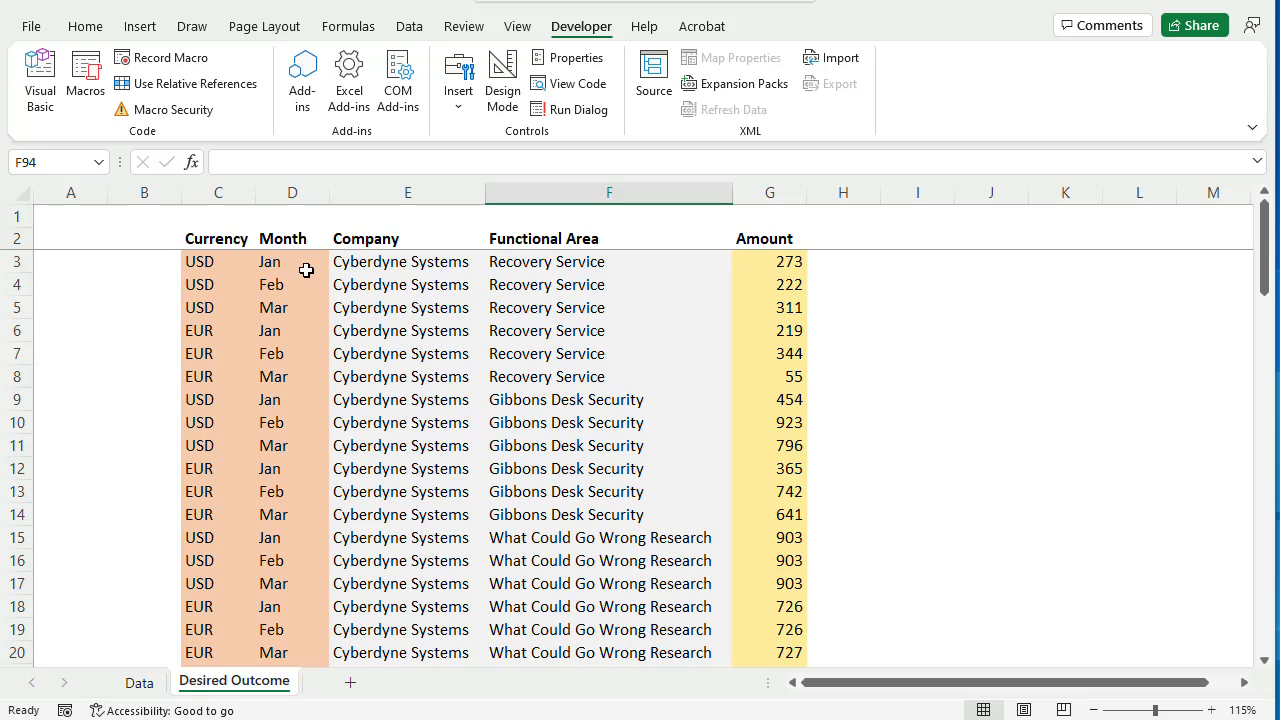
mouse_move(400, 284)
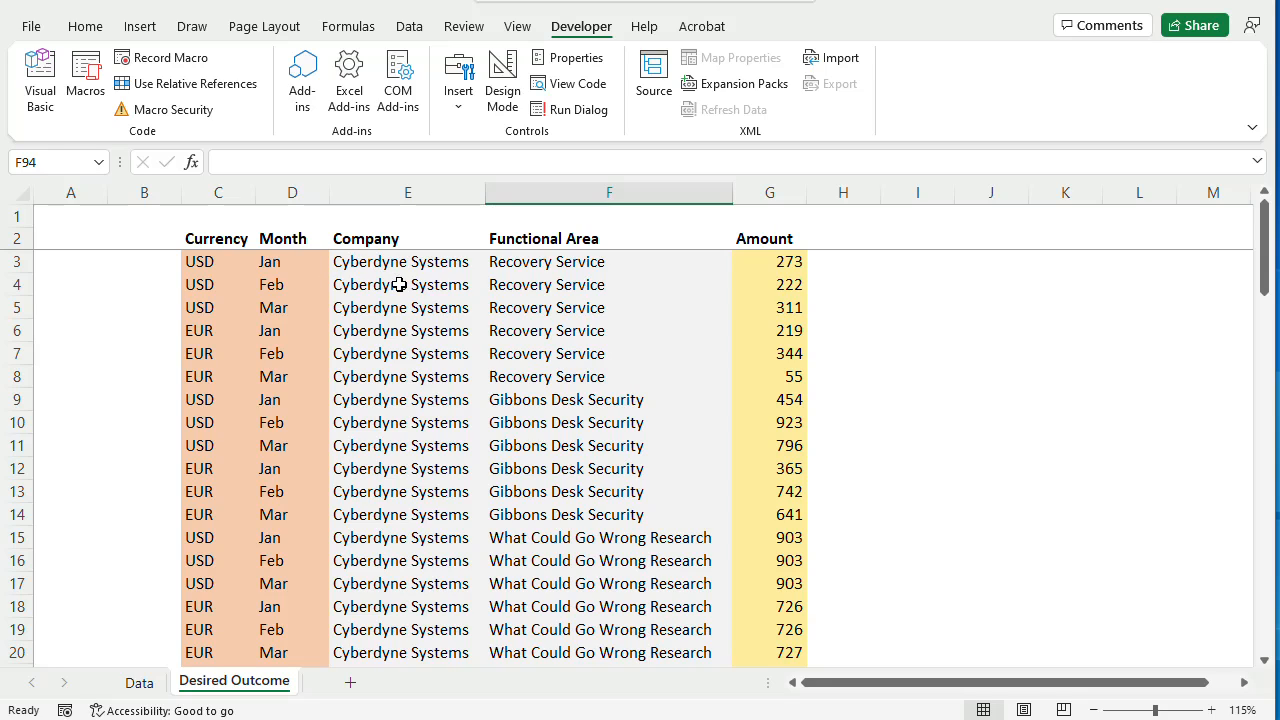
Step: Review the long-format target list before returning to the Data sheet
left_click_drag(768, 260, 768, 492)
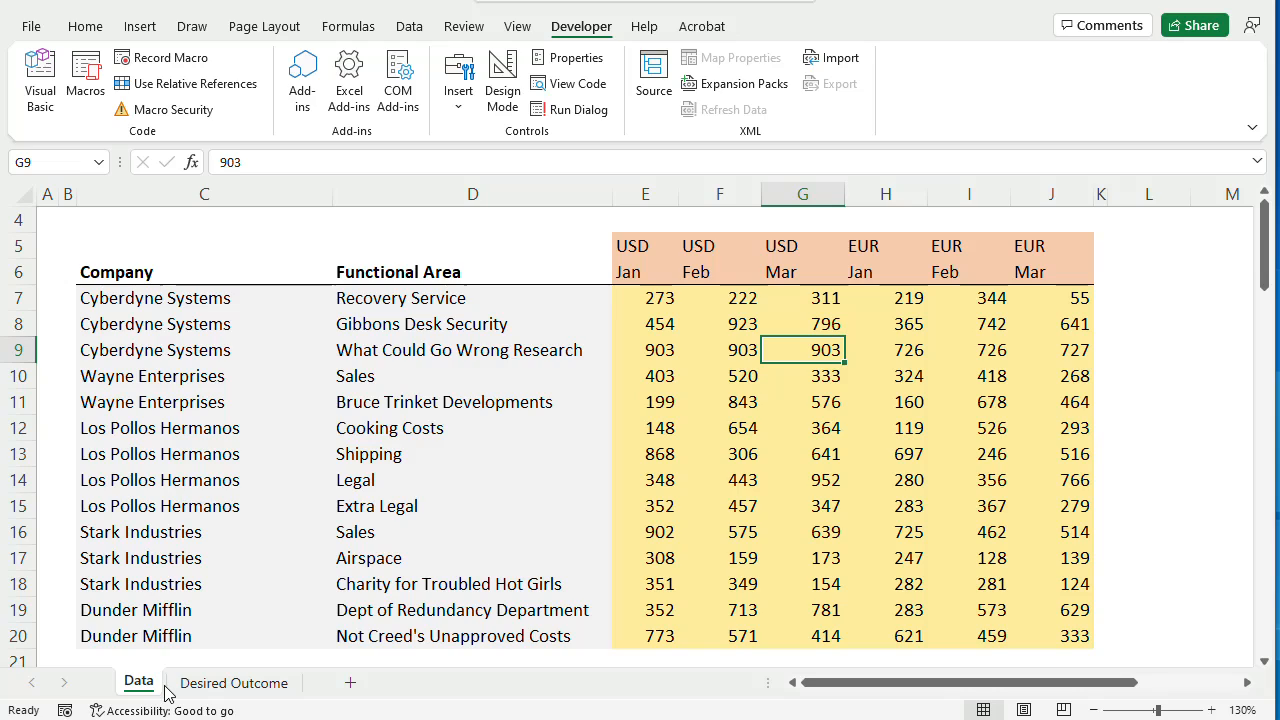
mouse_move(1152, 280)
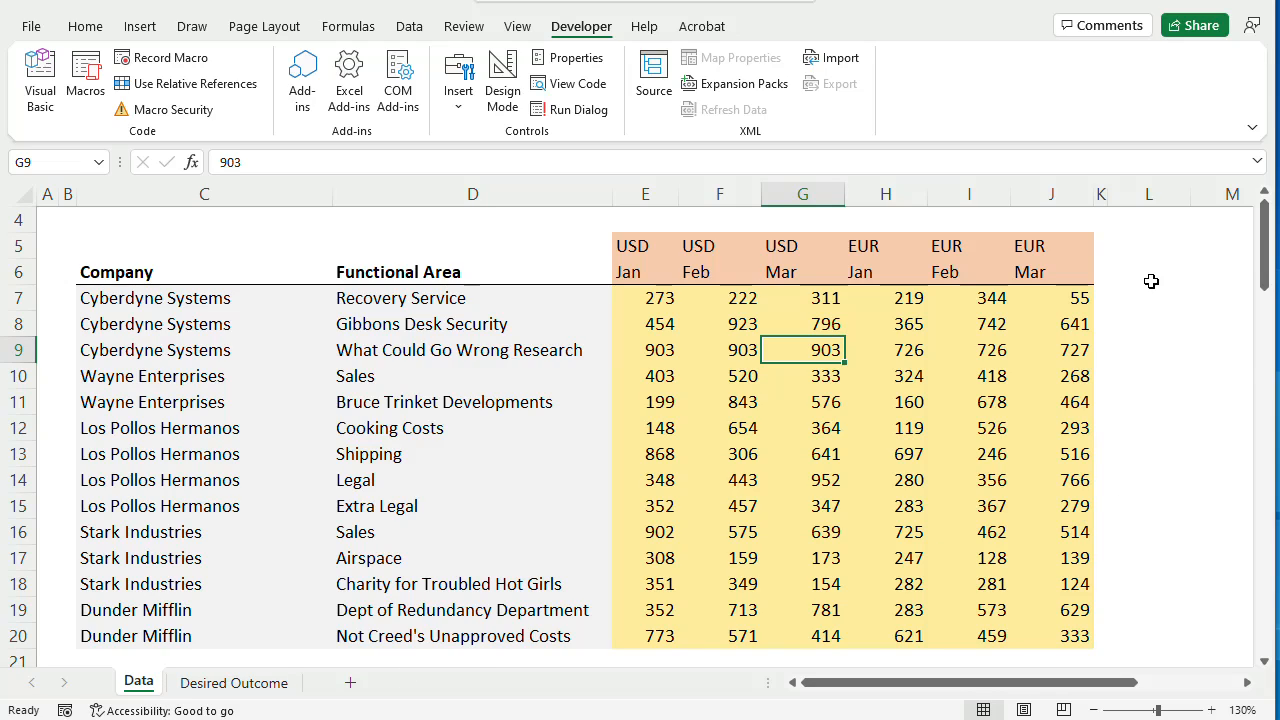
left_click(1148, 296)
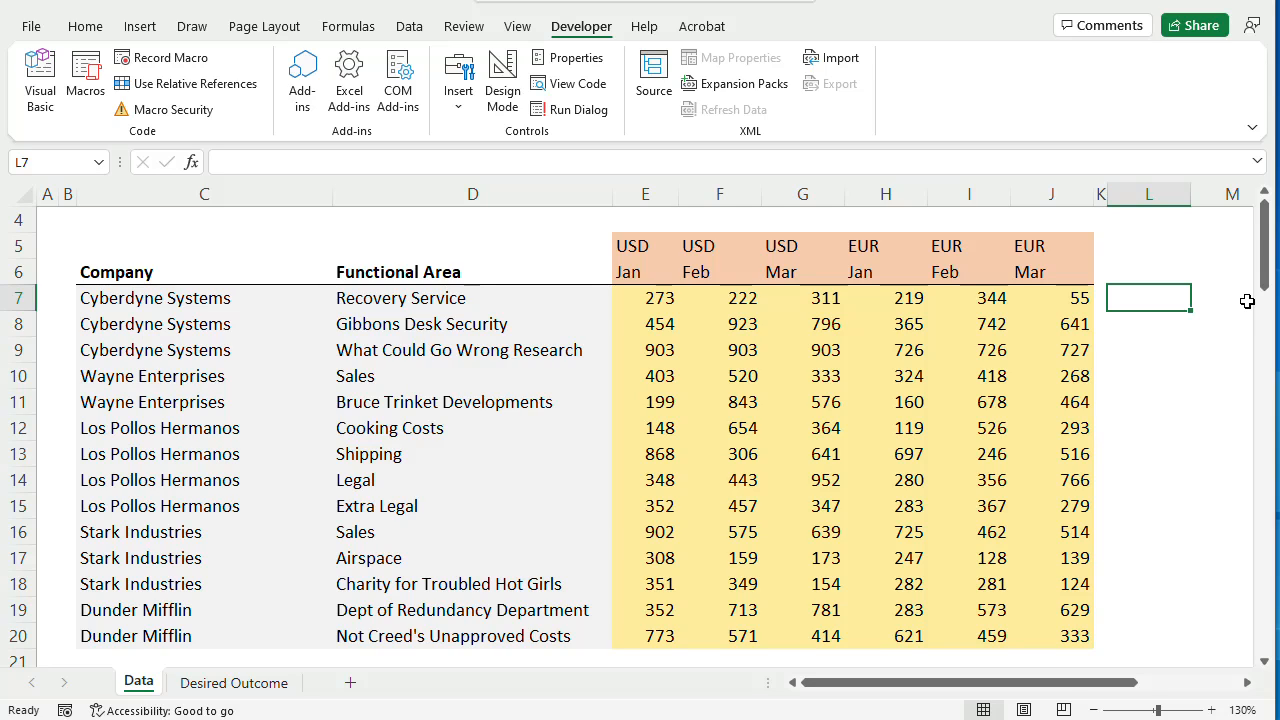
type("=")
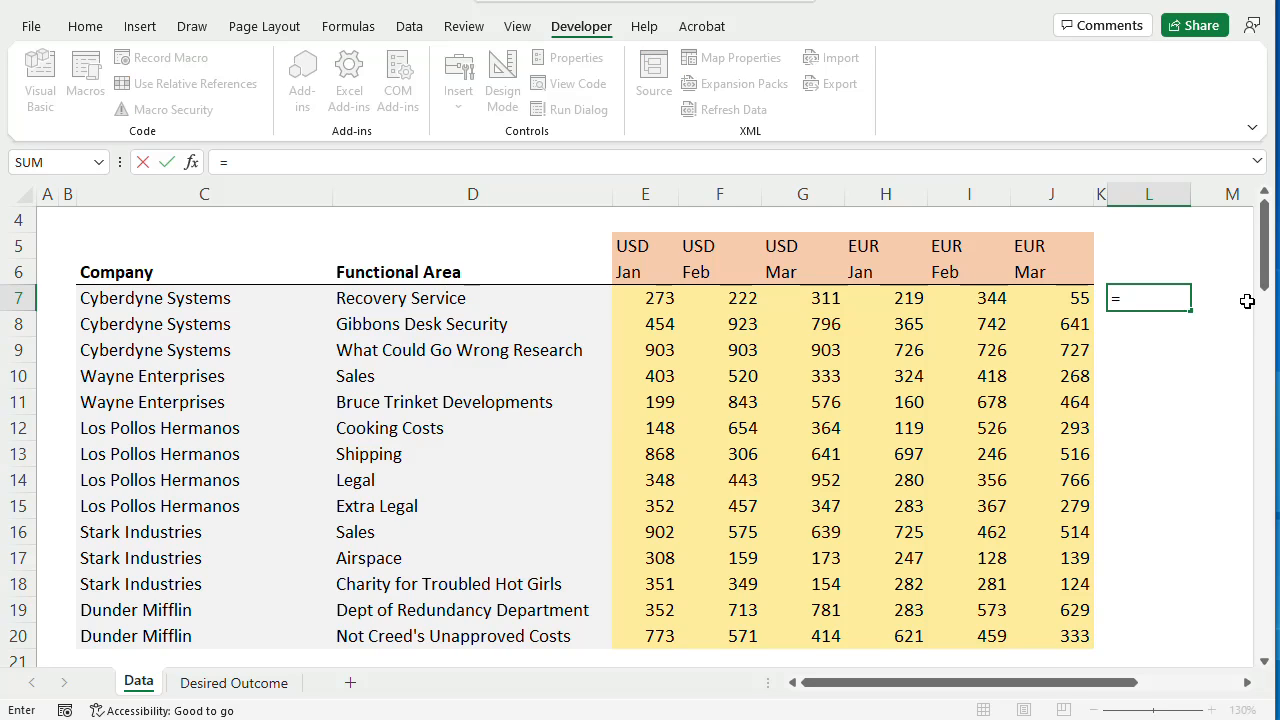
type("uni")
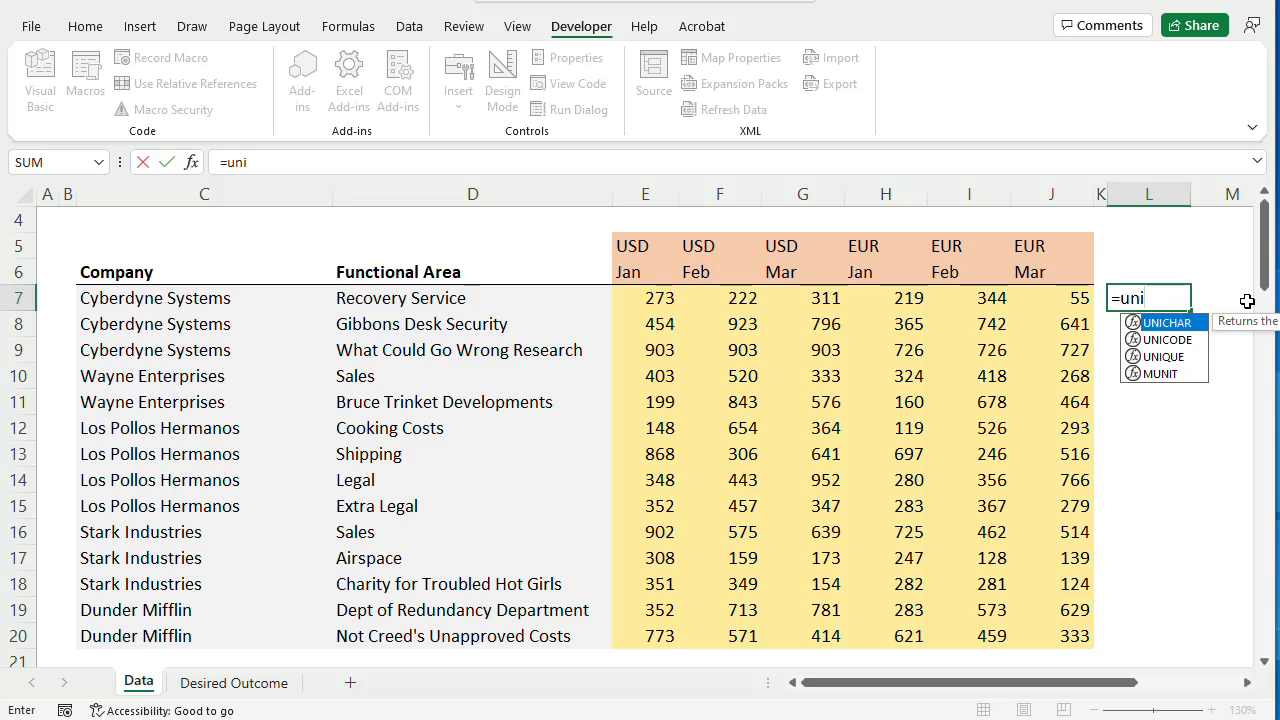
mouse_move(1180, 364)
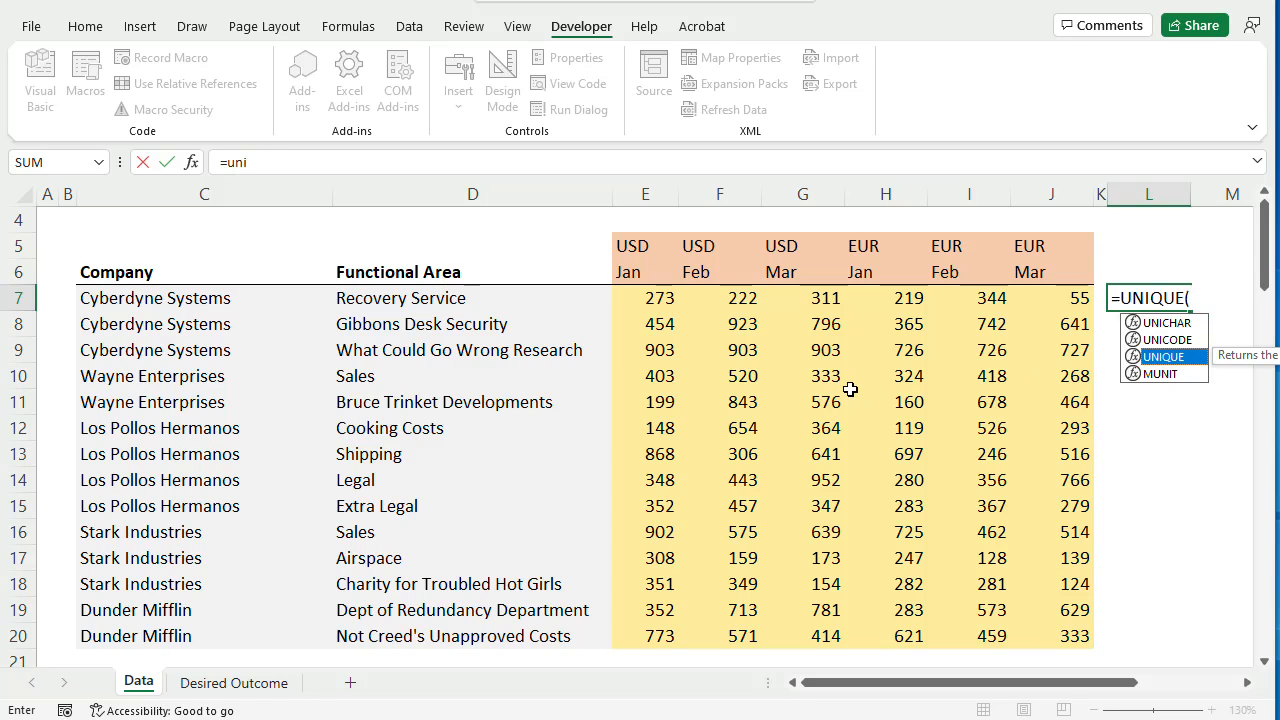
left_click_drag(204, 296, 204, 636)
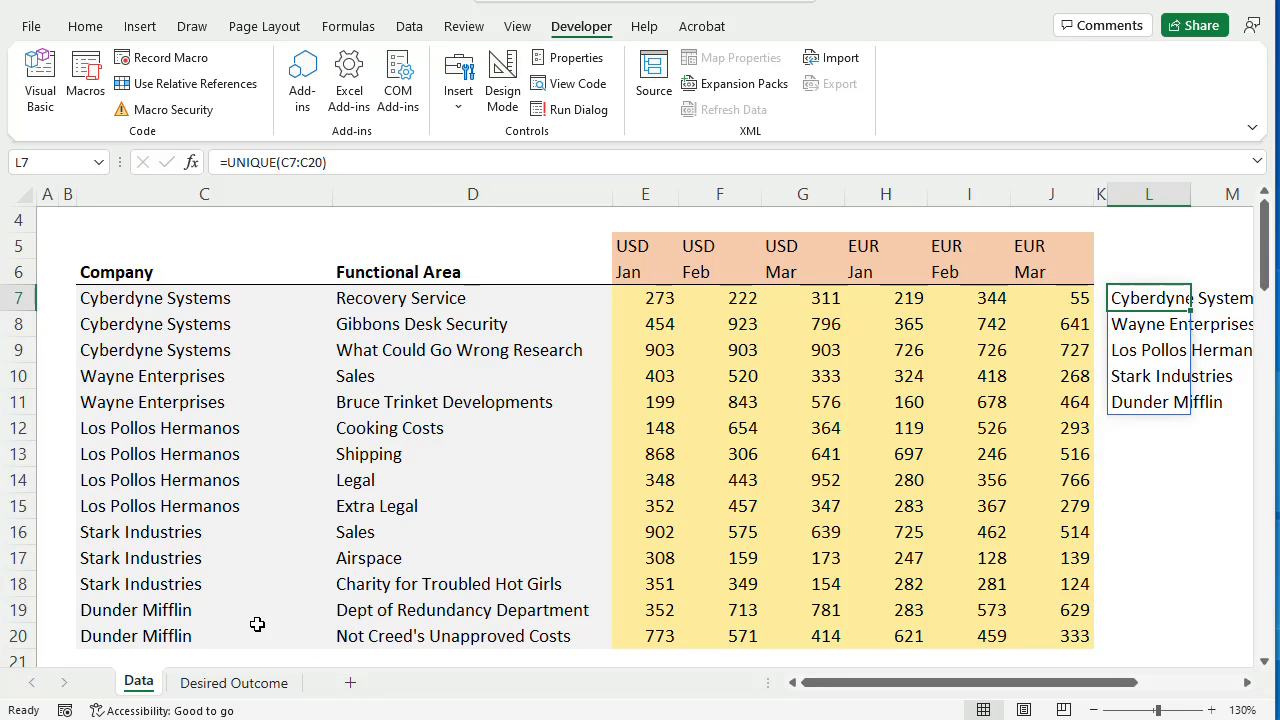
key("Delete")
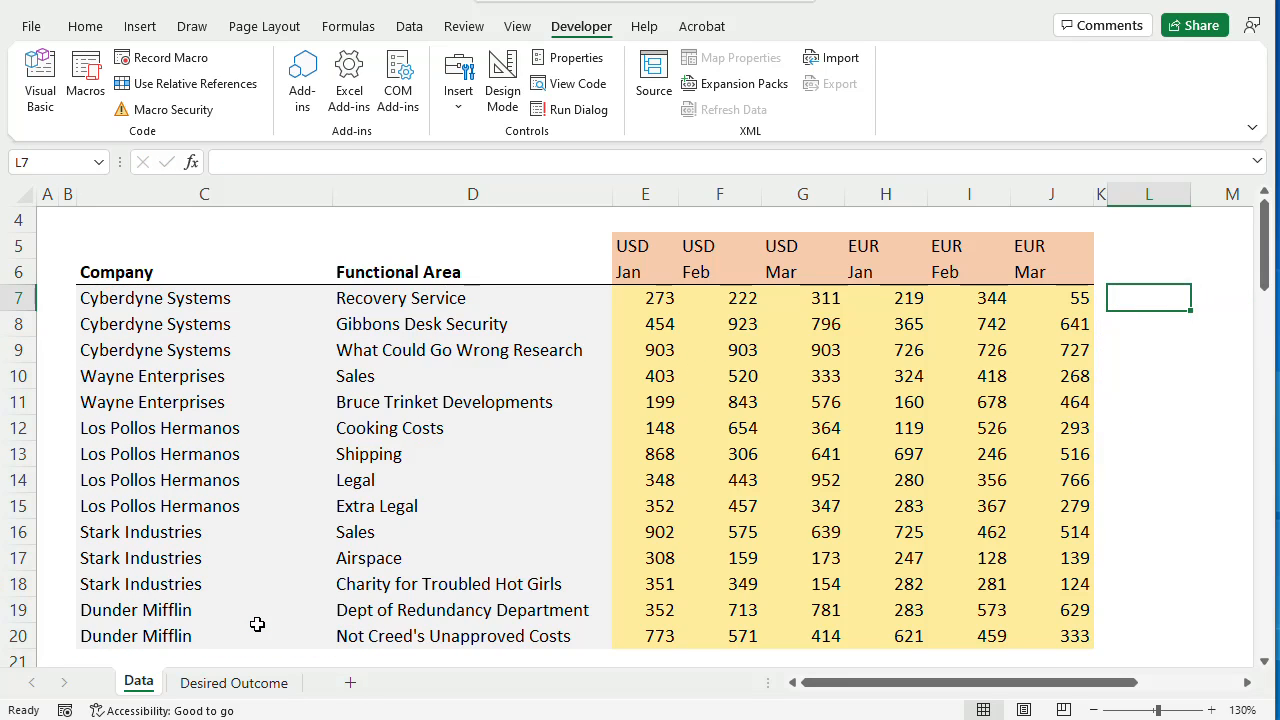
mouse_move(576, 498)
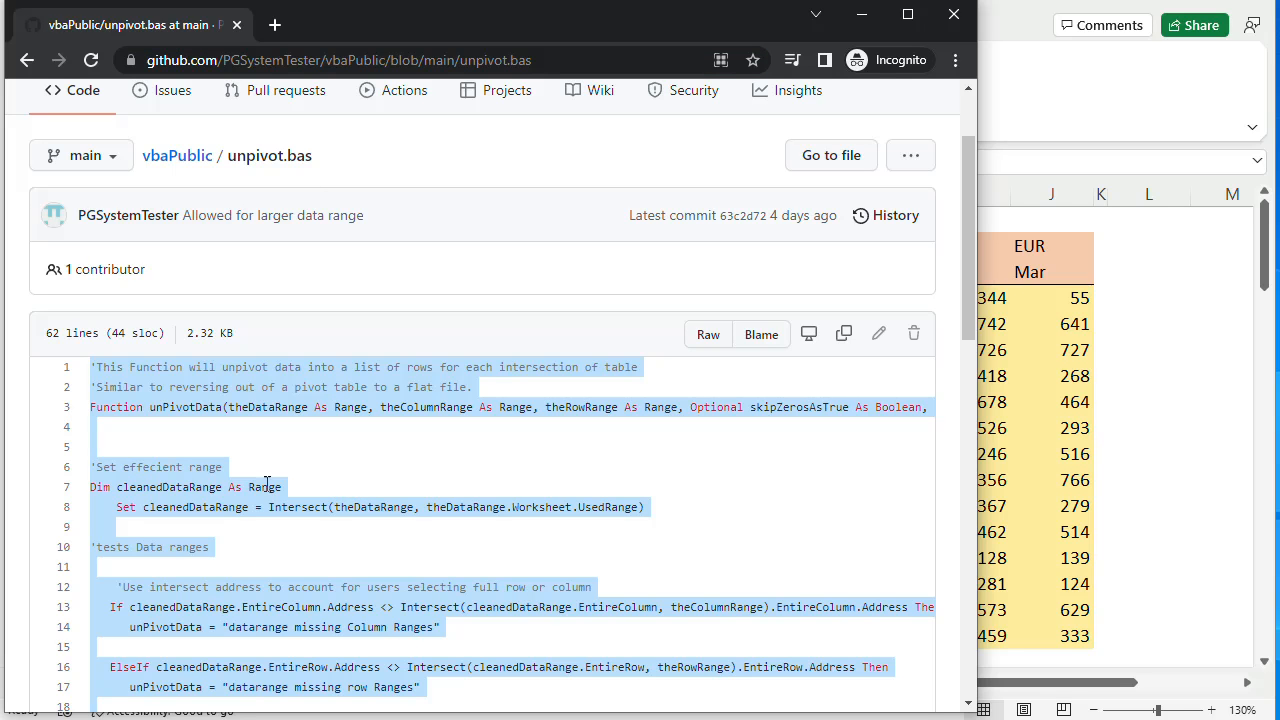
Step: Select the unPivotData code from line 1 through End Function and copy it
left_click(96, 366)
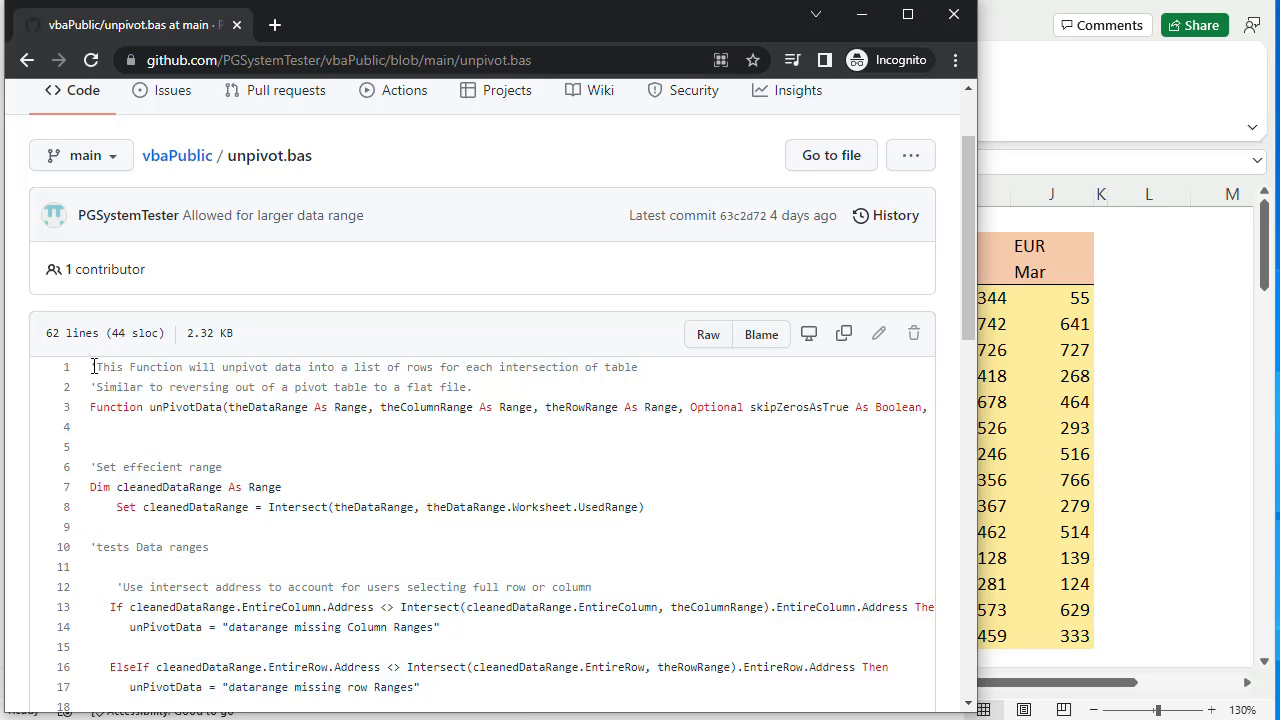
scroll("down", 3)
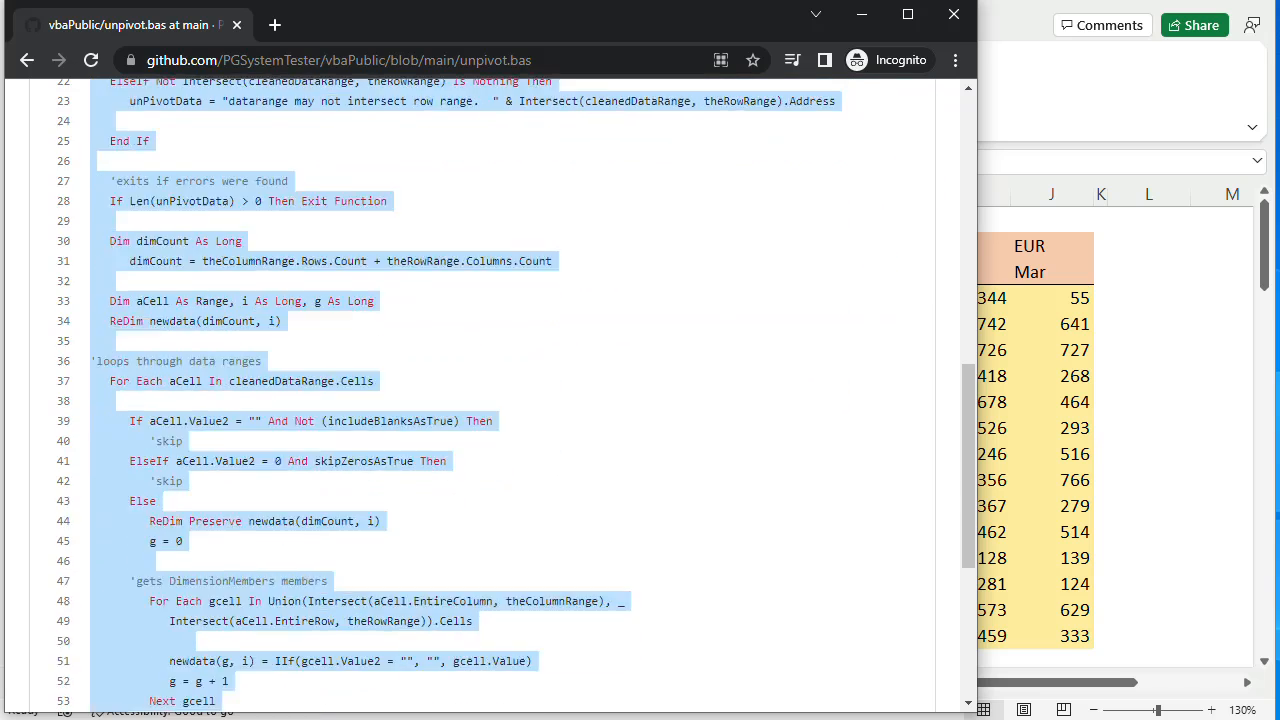
right_click(144, 420)
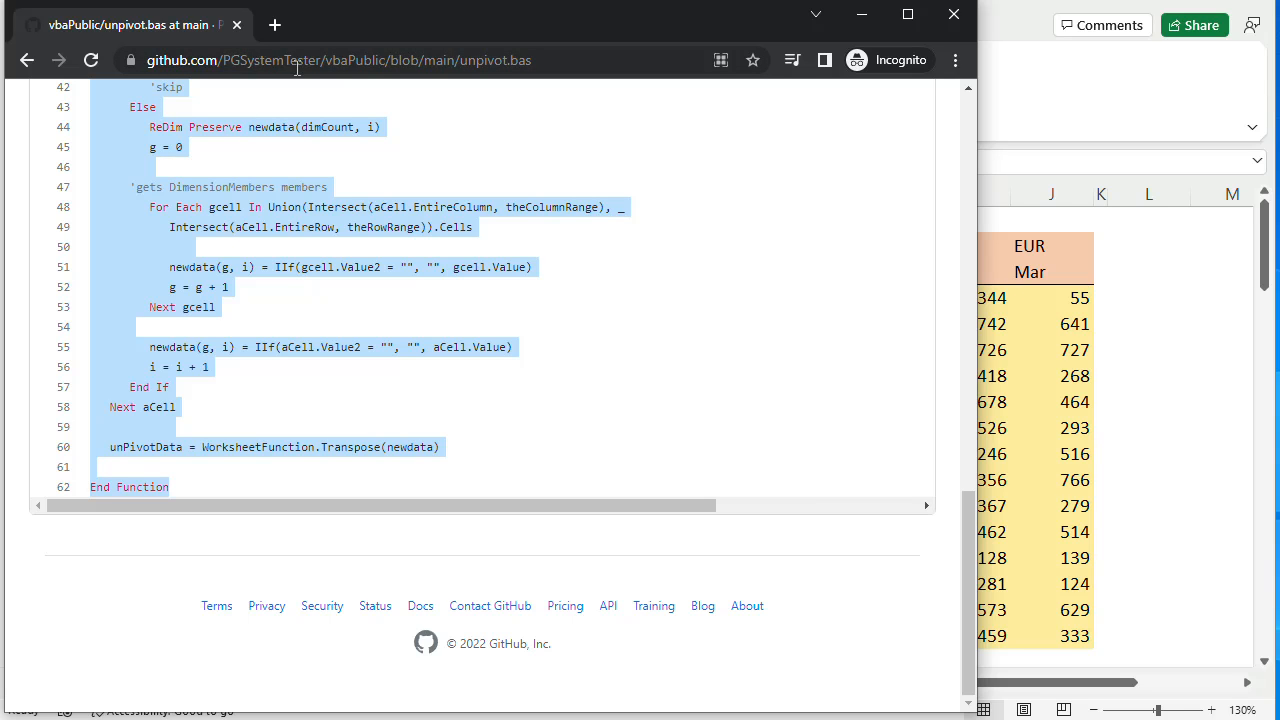
mouse_move(860, 18)
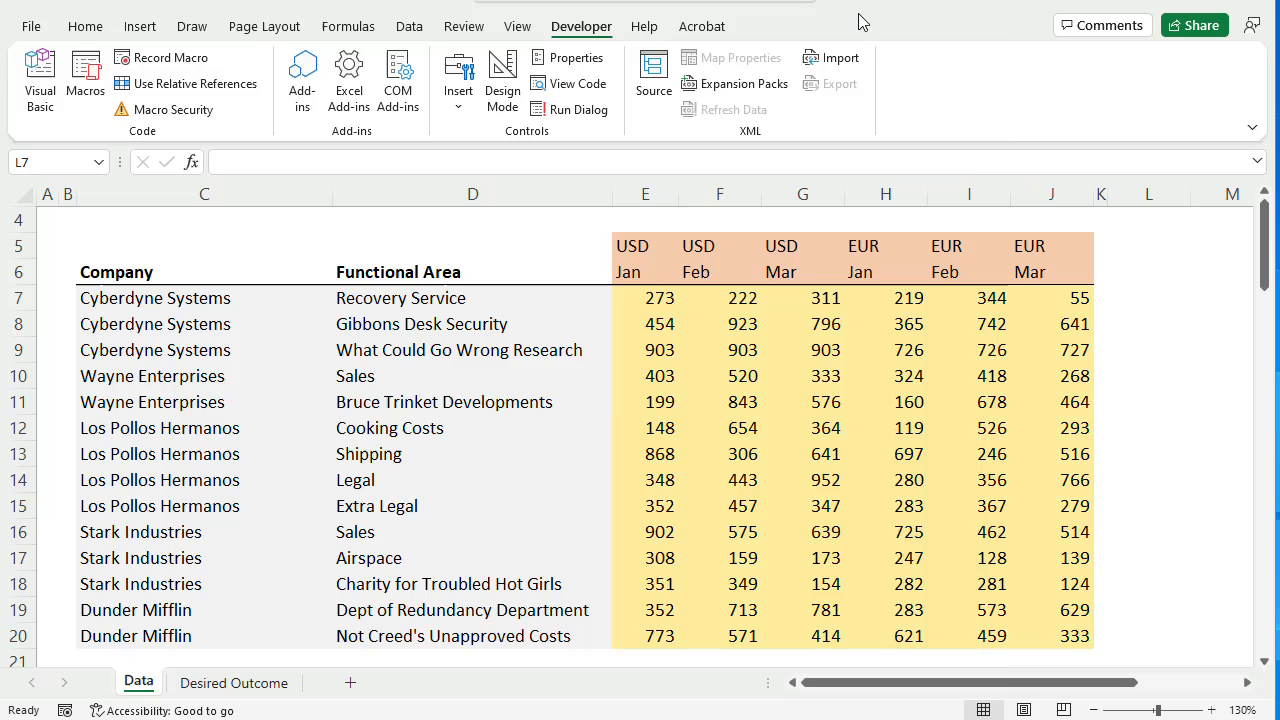
Step: Reselect cell L7 on the Data sheet and bring up the sheet tab's context menu
left_click(1148, 296)
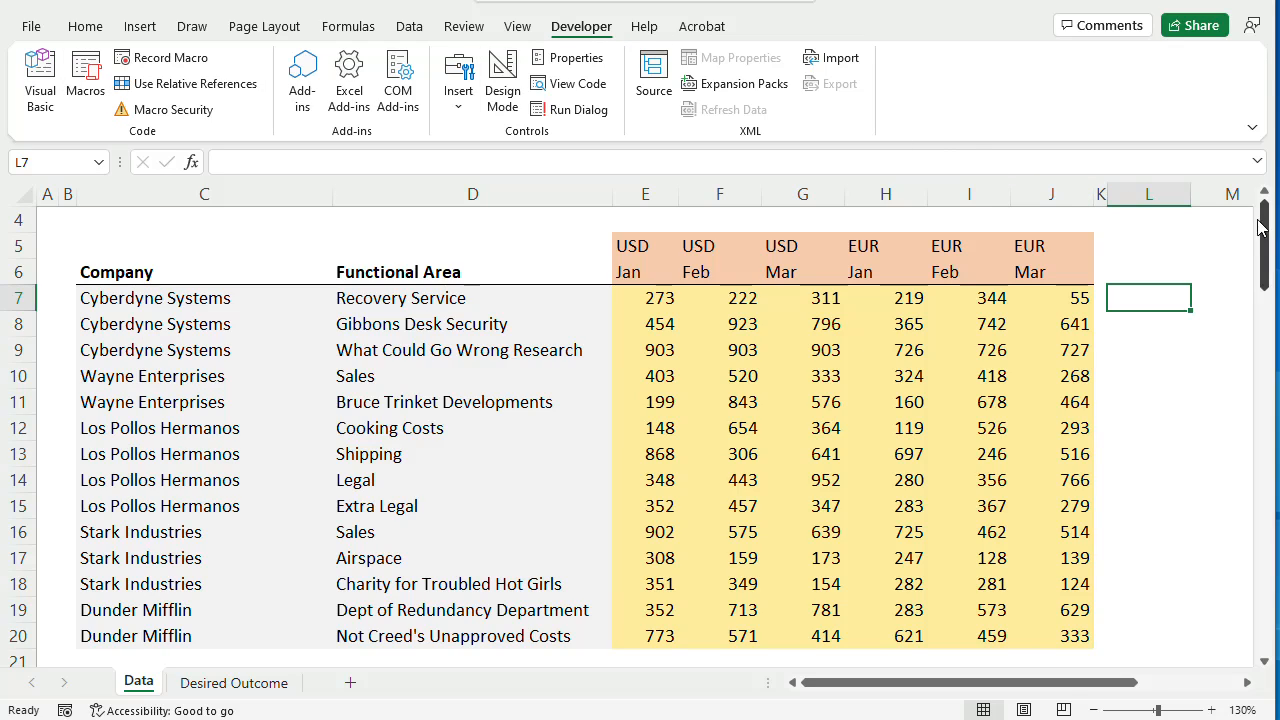
mouse_move(1172, 230)
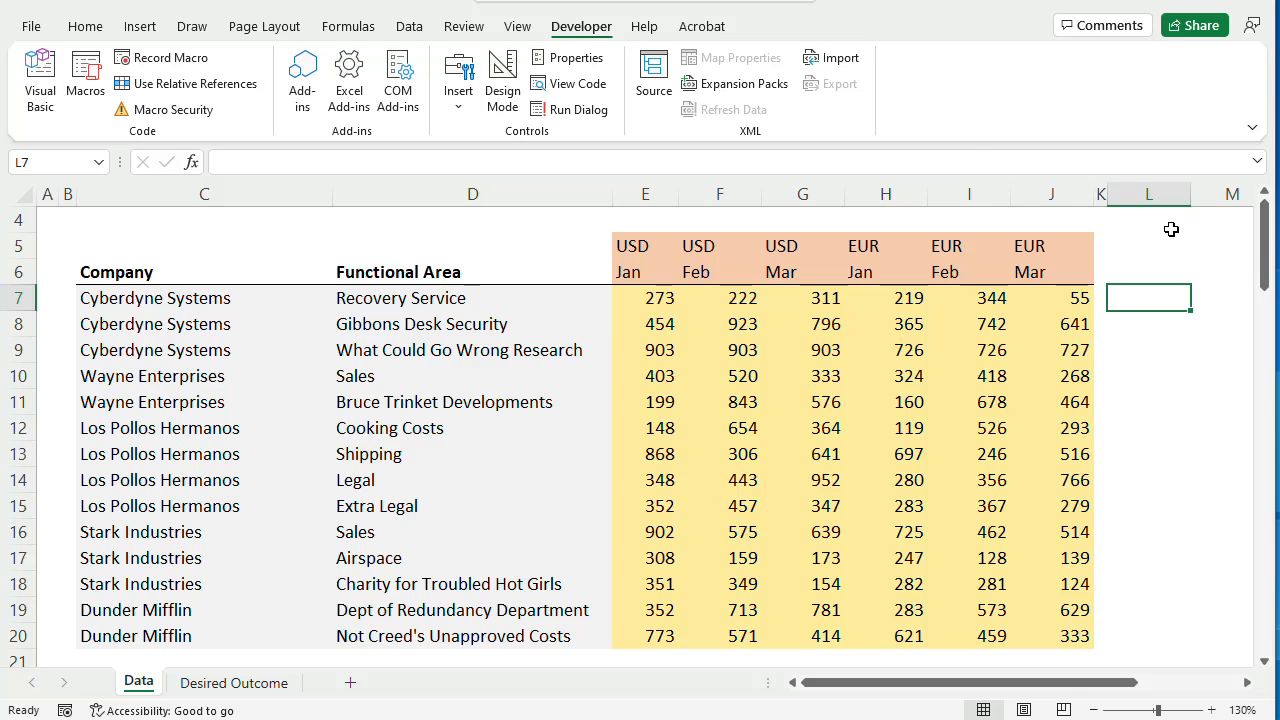
right_click(138, 680)
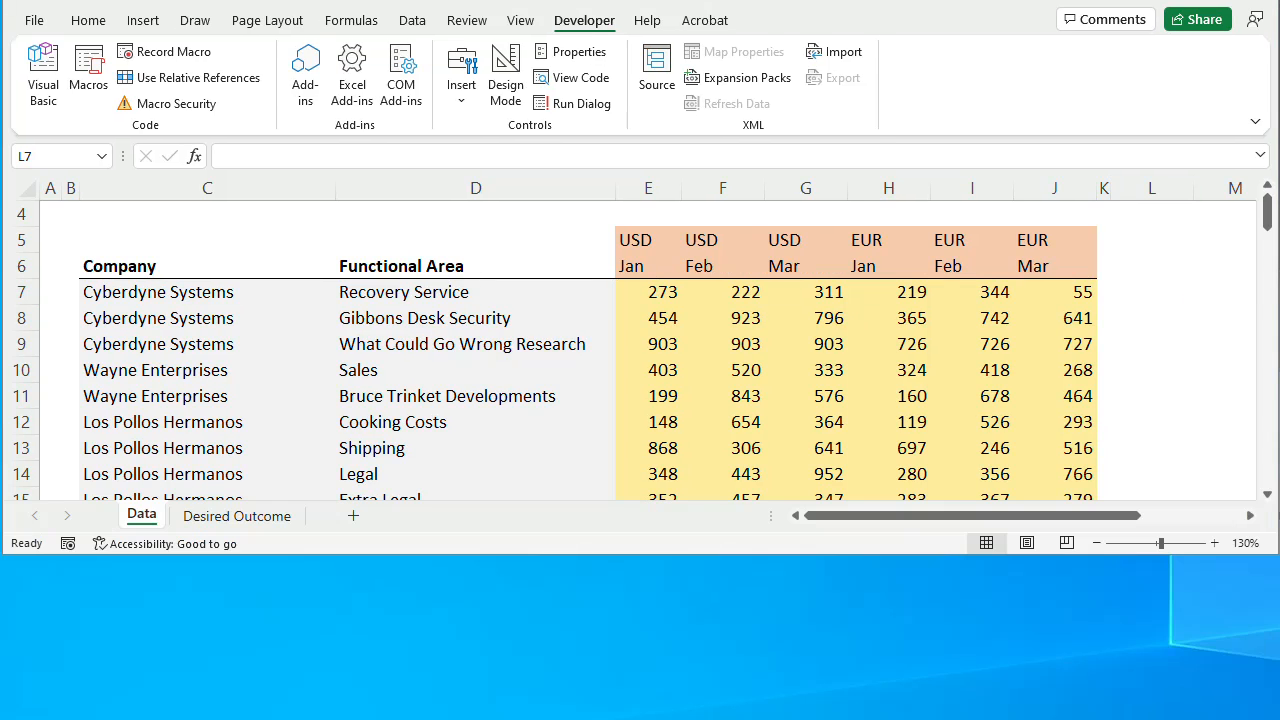
left_click(1152, 292)
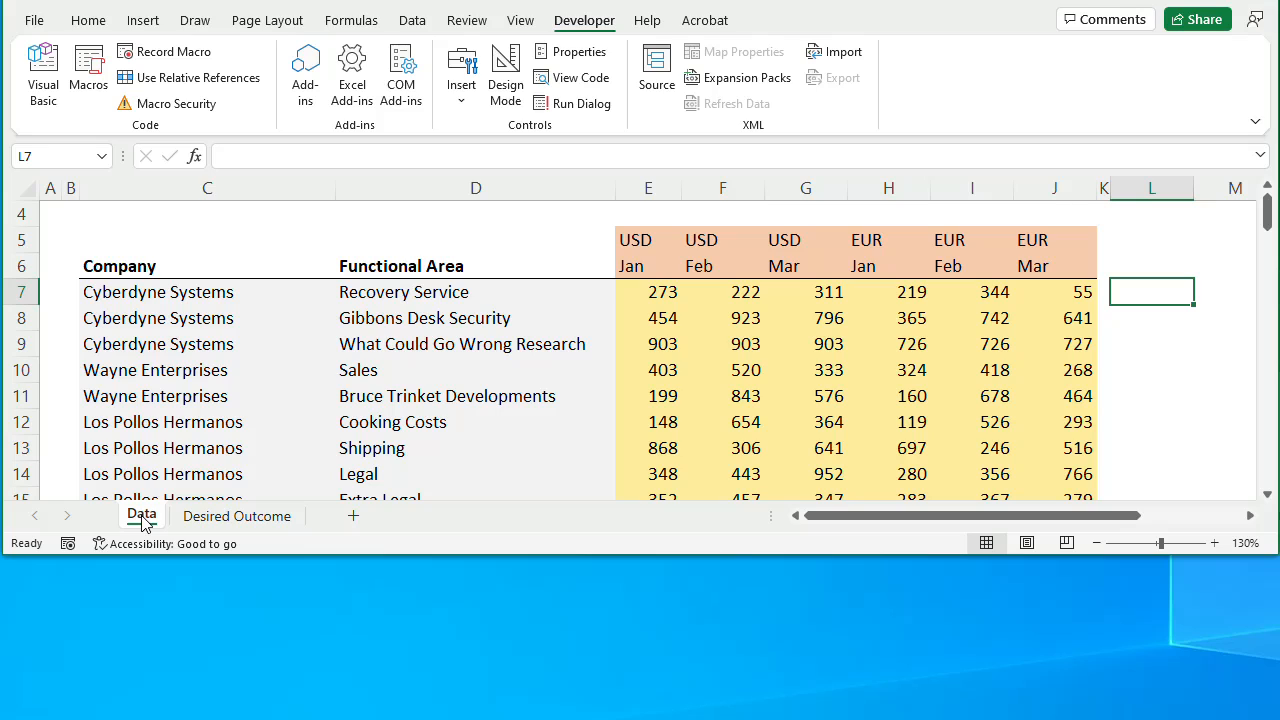
right_click(140, 514)
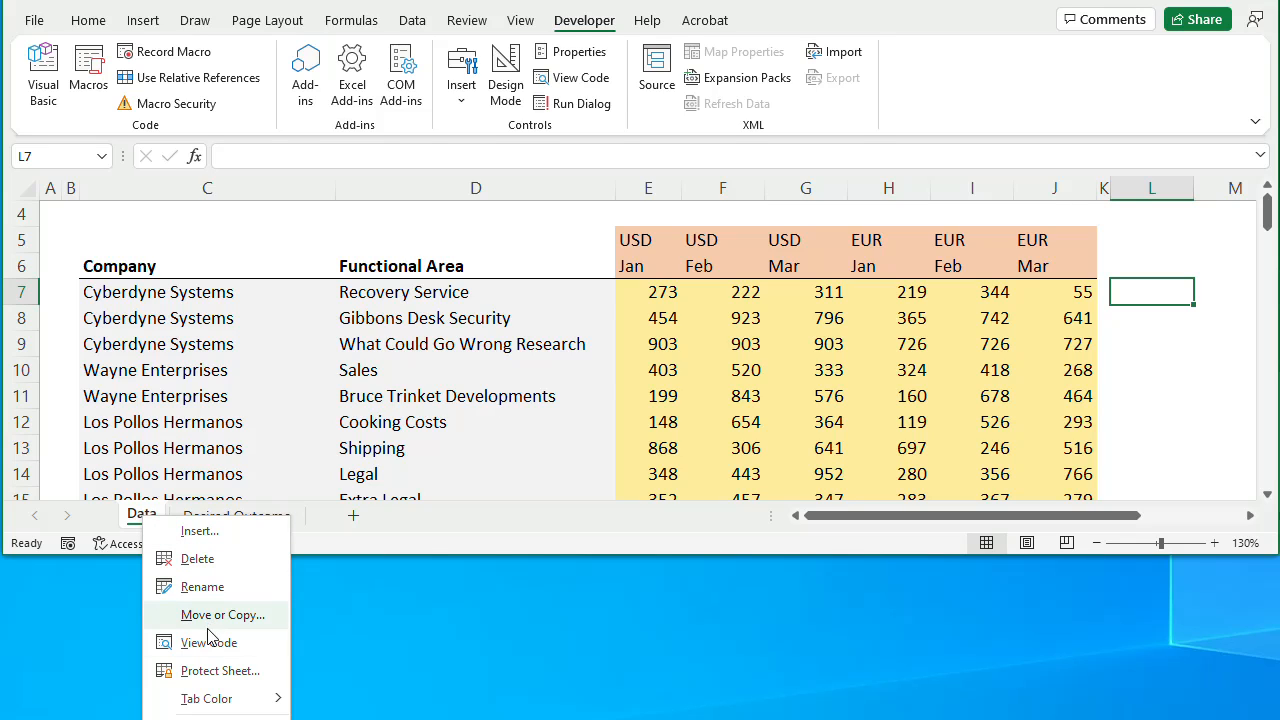
Step: View the Data sheet's code, insert Module1 and paste the unPivotData function into it
left_click(216, 642)
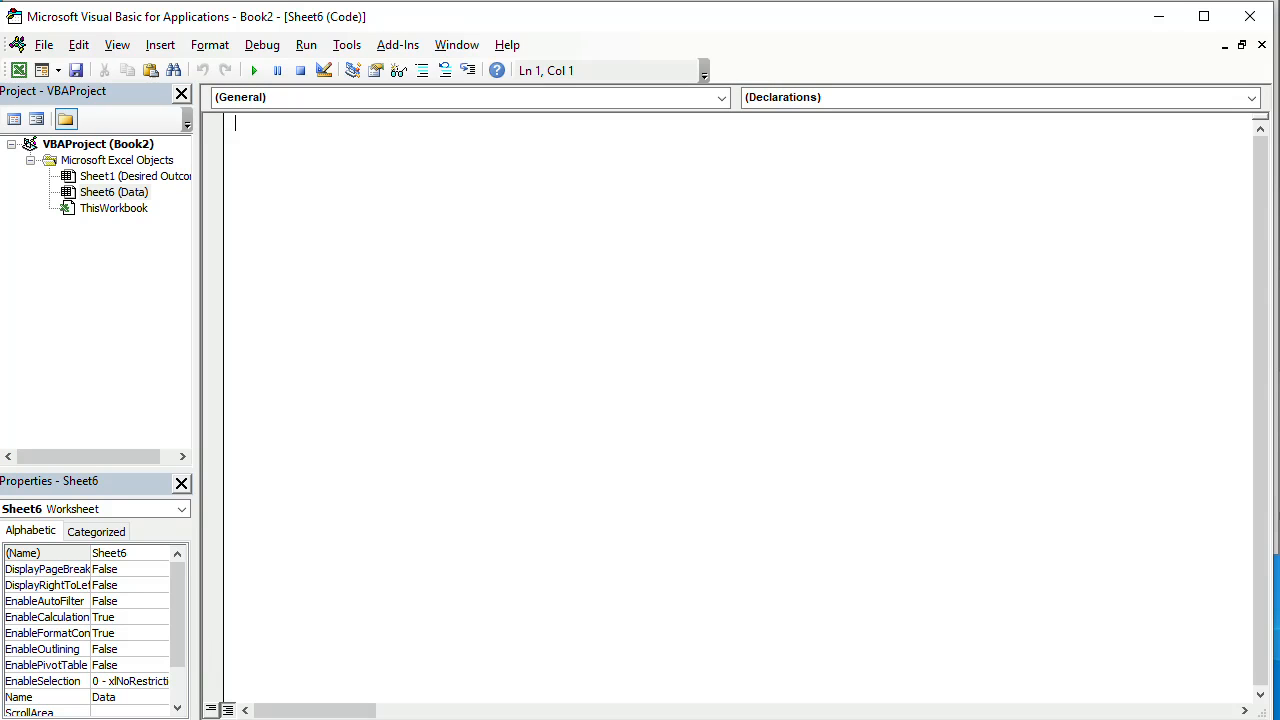
mouse_move(116, 44)
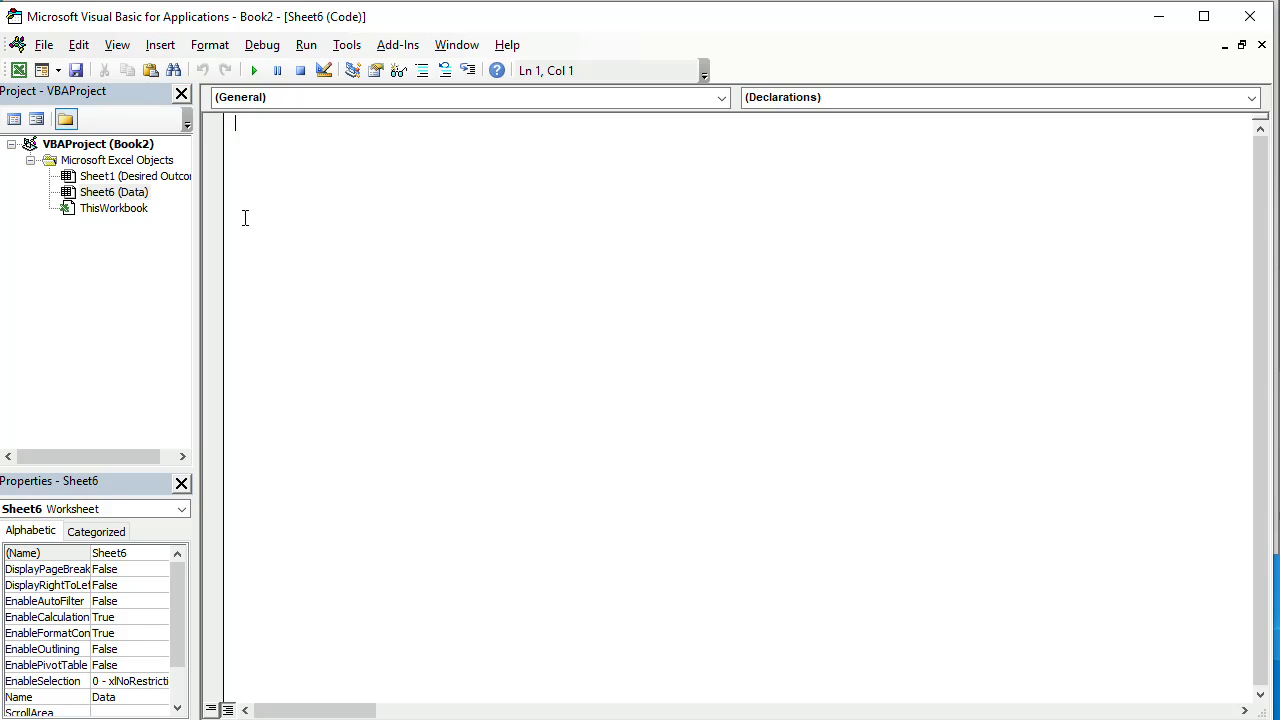
left_click(160, 44)
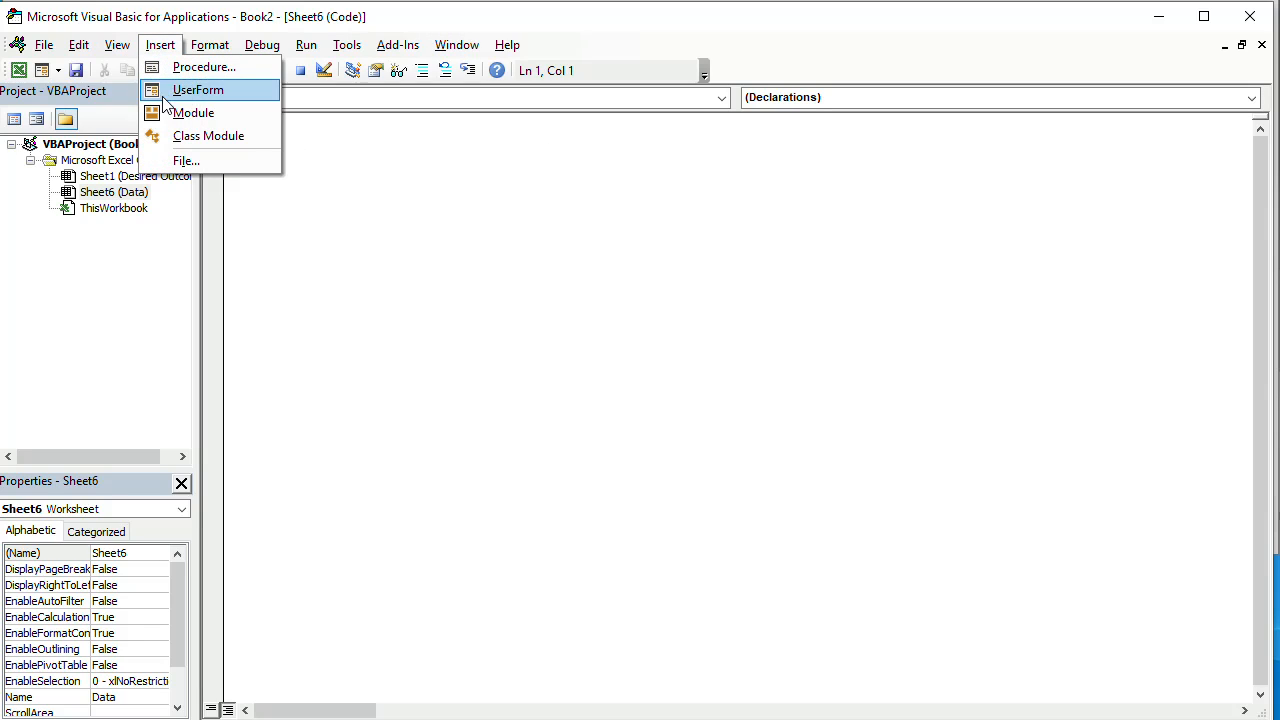
left_click(194, 112)
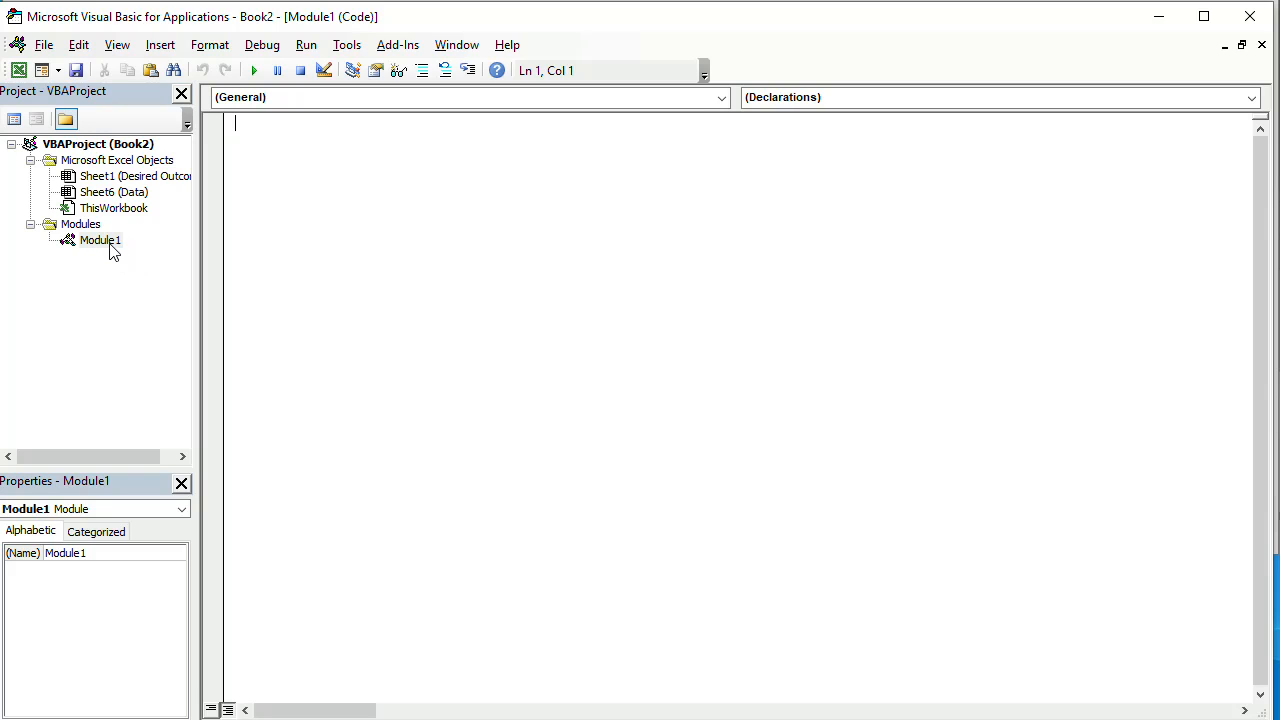
mouse_move(272, 188)
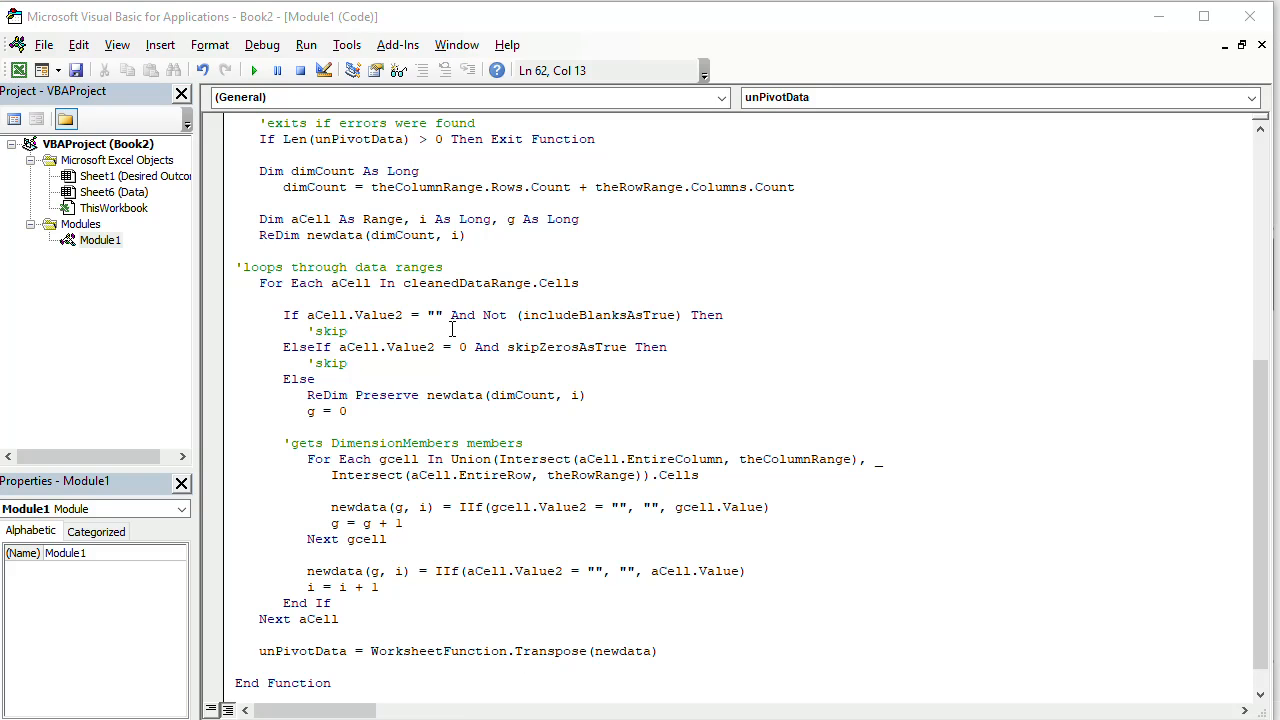
scroll("up", 3)
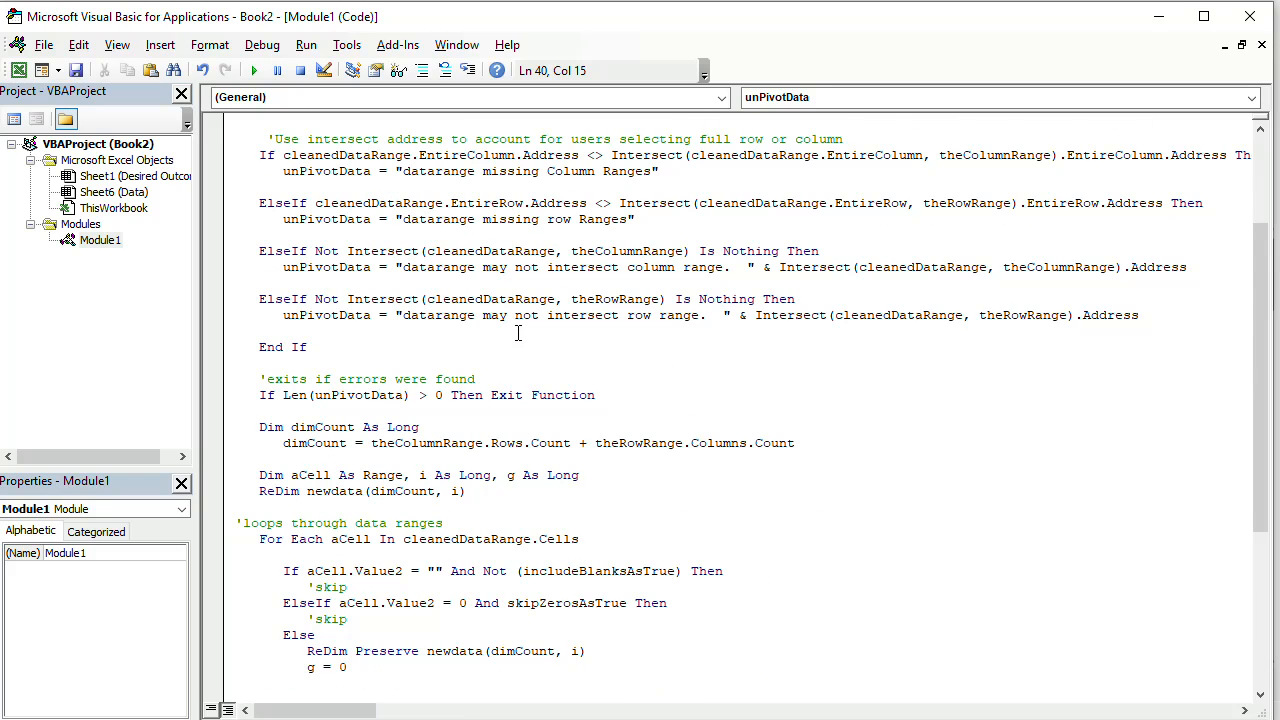
scroll("up", 3)
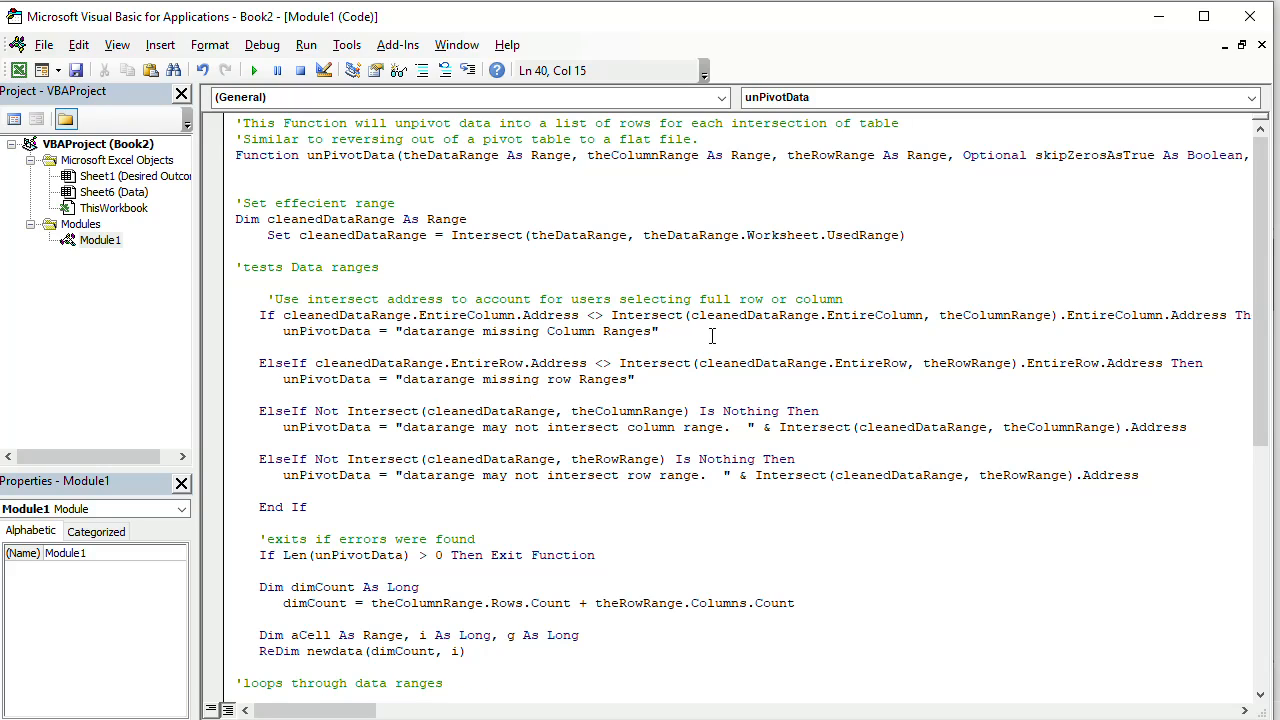
mouse_move(484, 368)
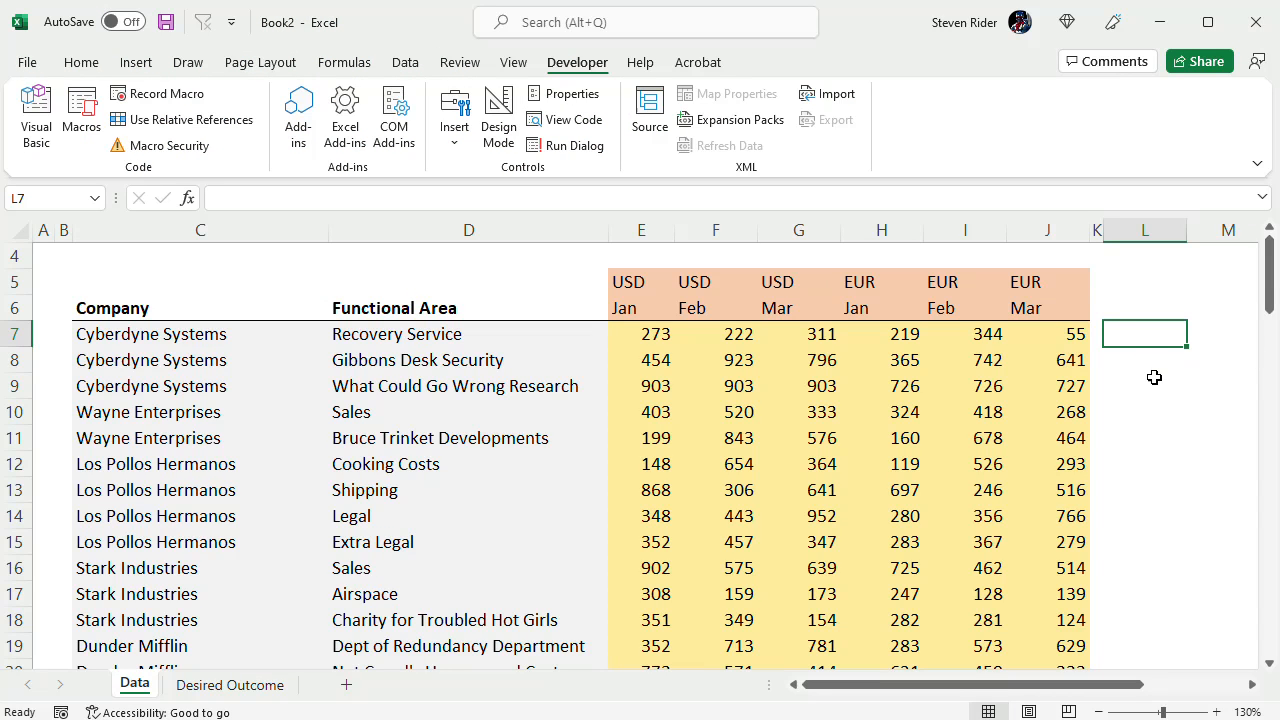
mouse_move(1152, 312)
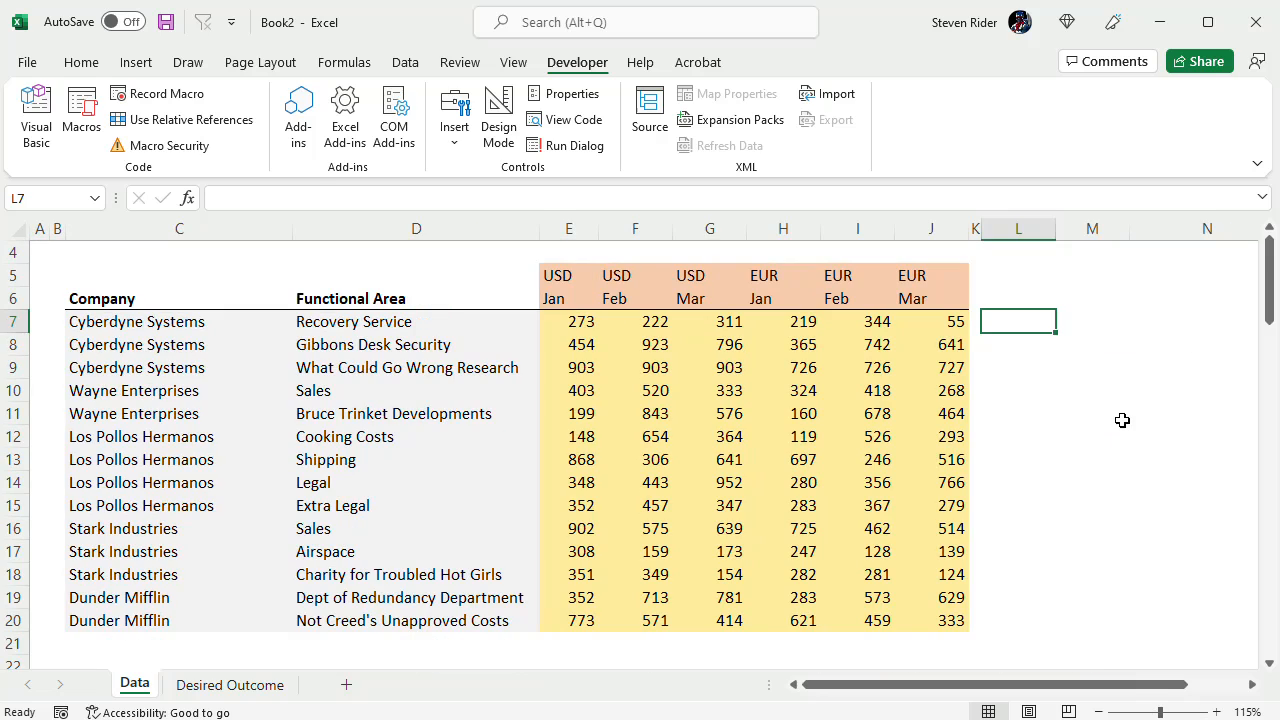
Step: Enter =unp in L7, choose unPivotData and bring up its Function Arguments dialog
type("=")
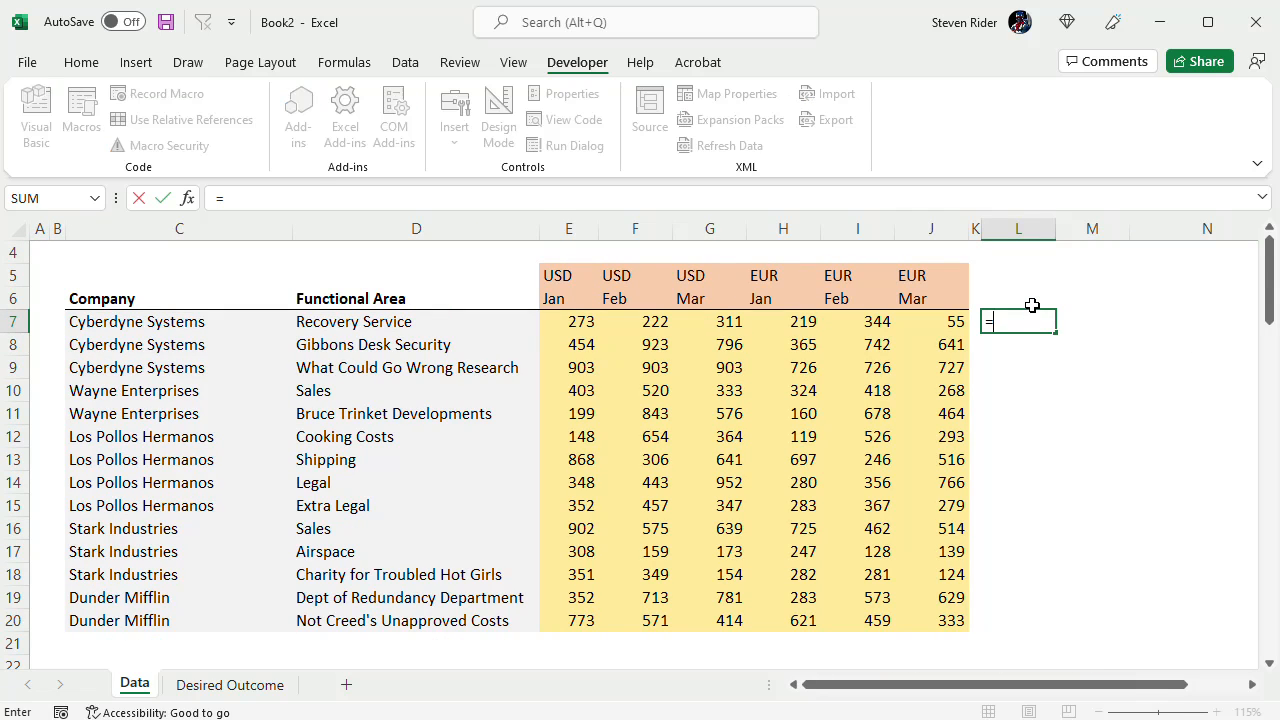
type("unp")
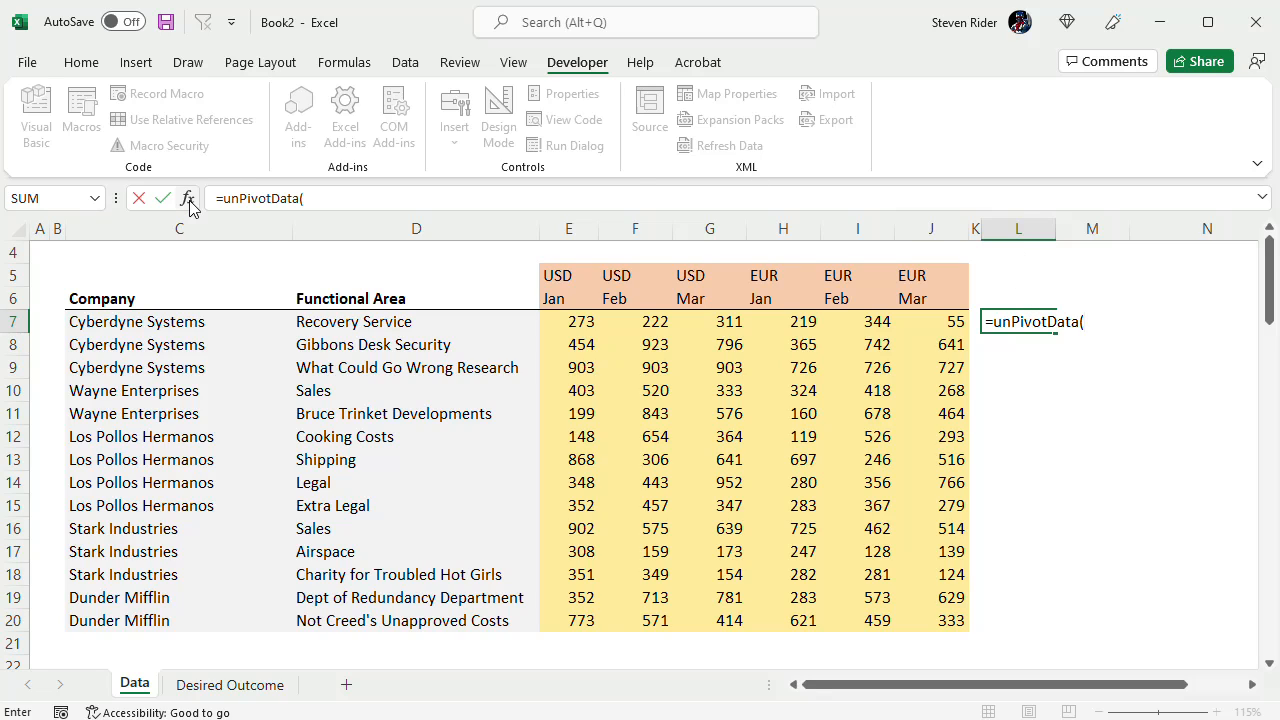
left_click(188, 198)
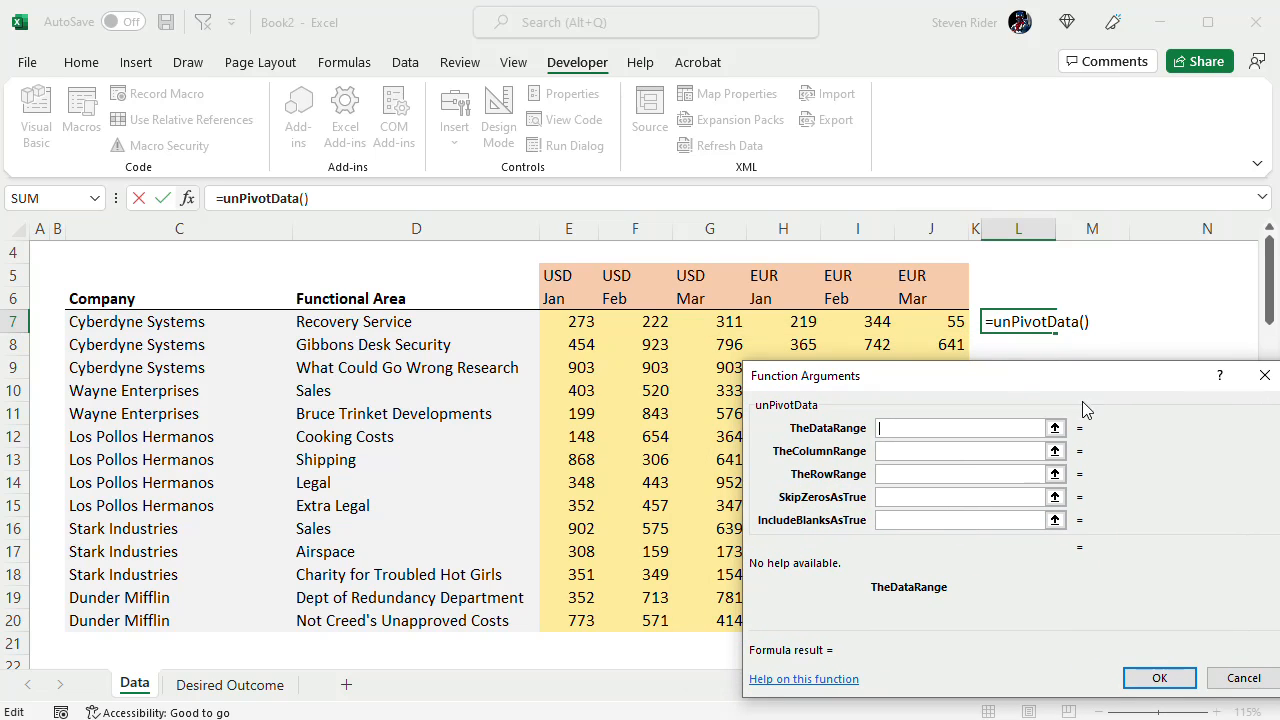
Step: Fill TheDataRange with E7:J20, TheColumnRange with E5:J6 and TheRowRange with C:D
left_click_drag(536, 320, 780, 452)
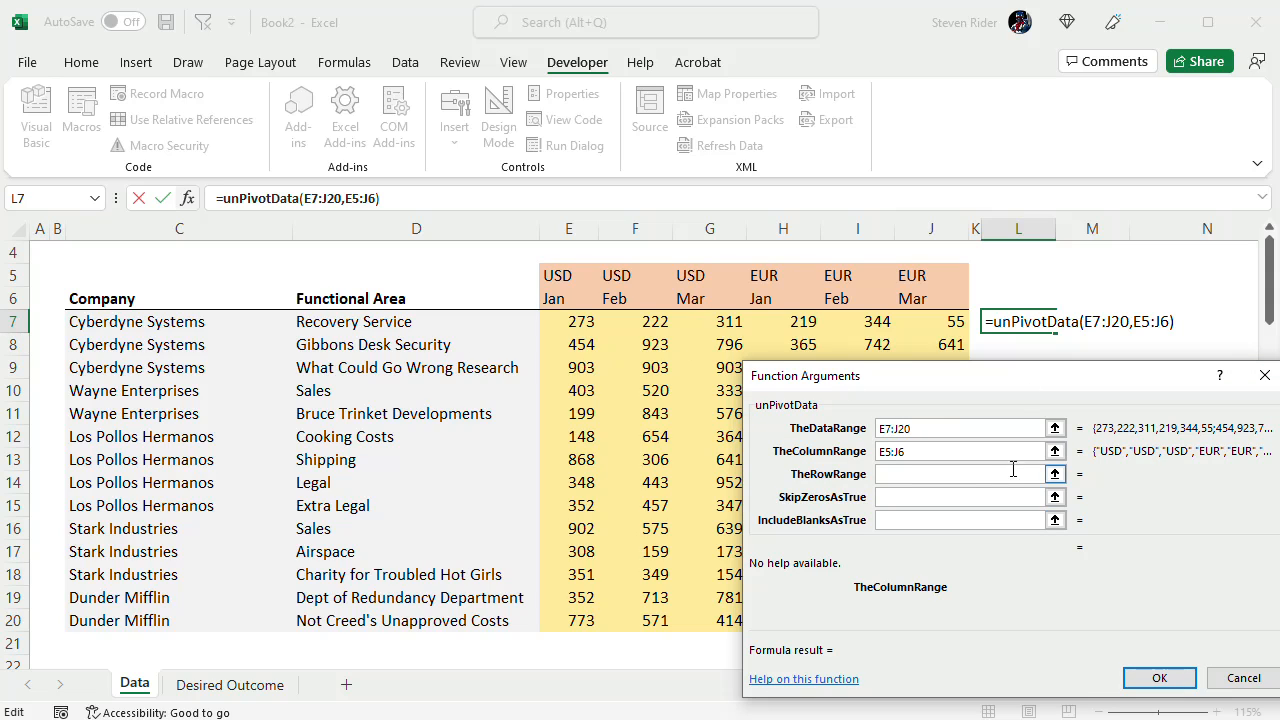
left_click(180, 228)
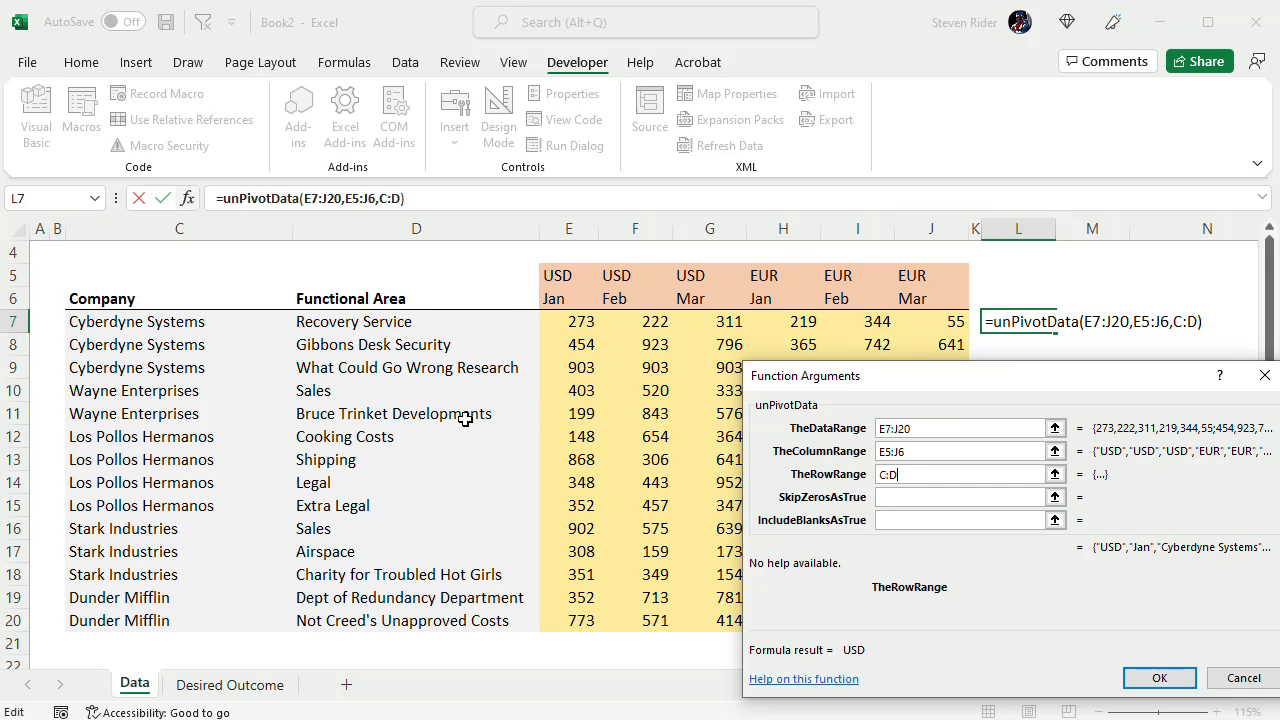
mouse_move(1200, 512)
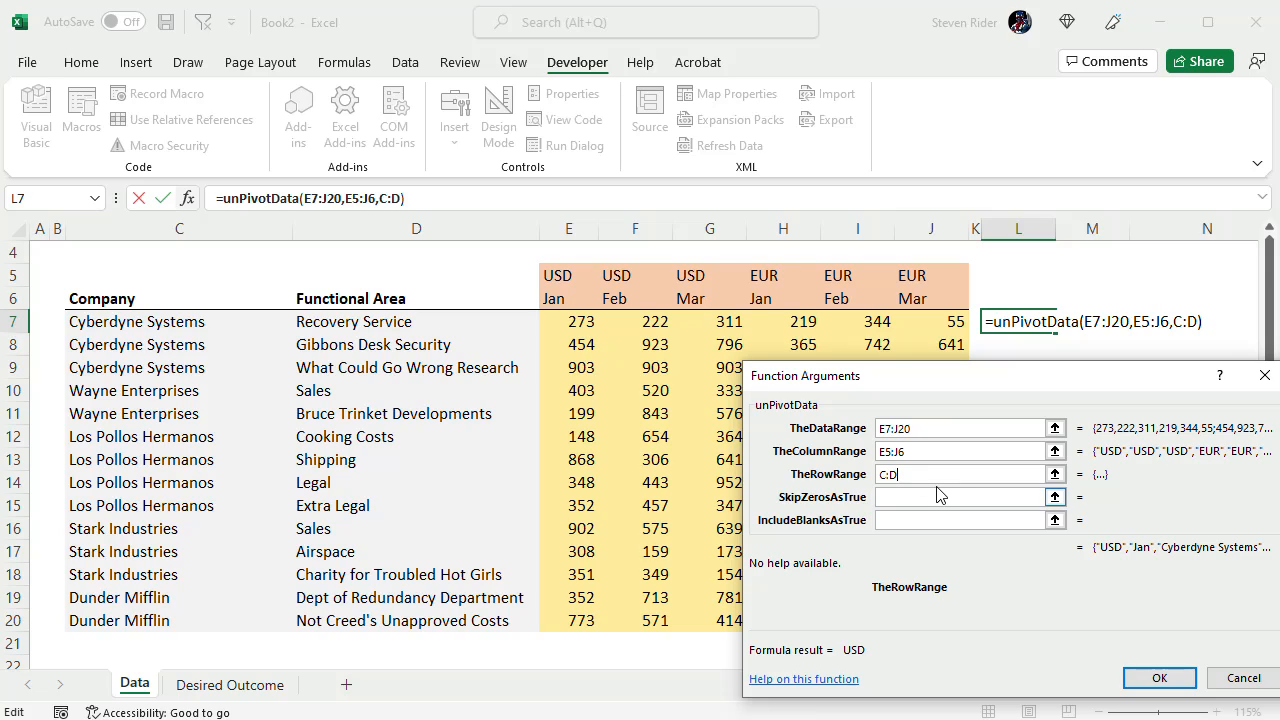
left_click(1160, 678)
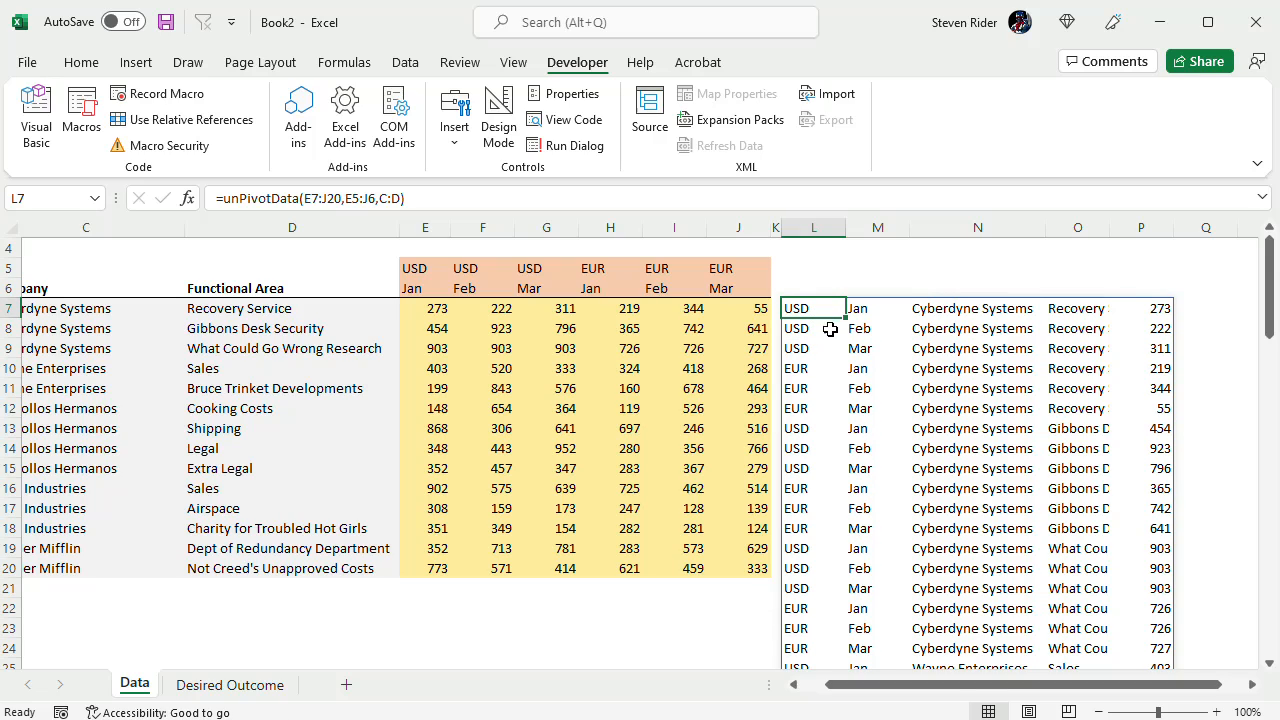
Step: Confirm the formula and autofit the area-name column of the spilled flat list
left_click(1078, 248)
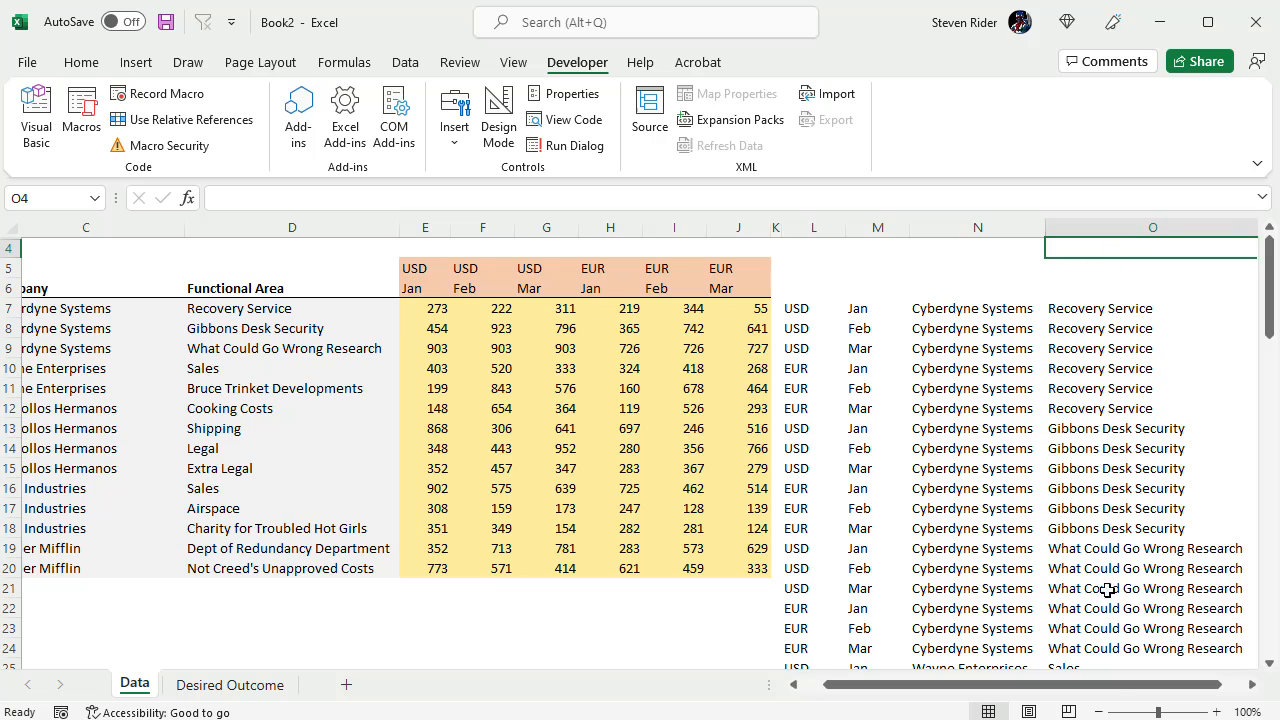
scroll("right", 3)
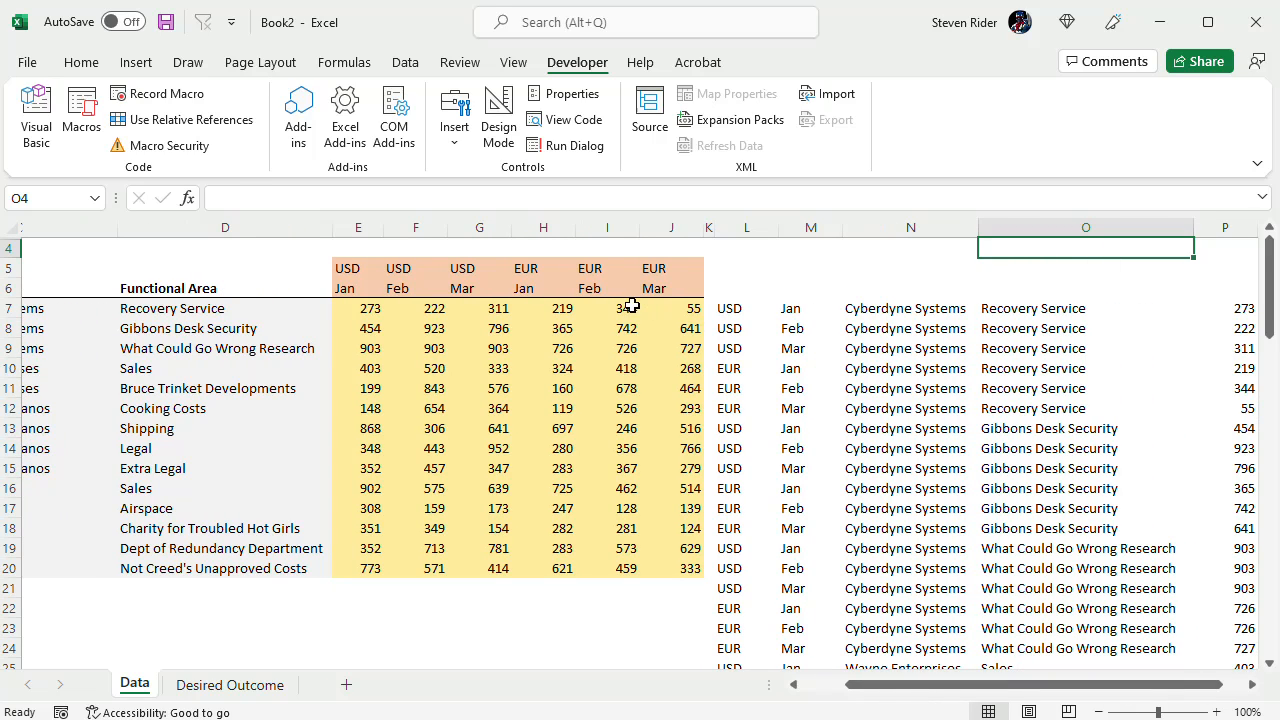
Step: Overwrite the EUR Feb Recovery Service value in I7 with 99999 and watch the list update
left_click(608, 308)
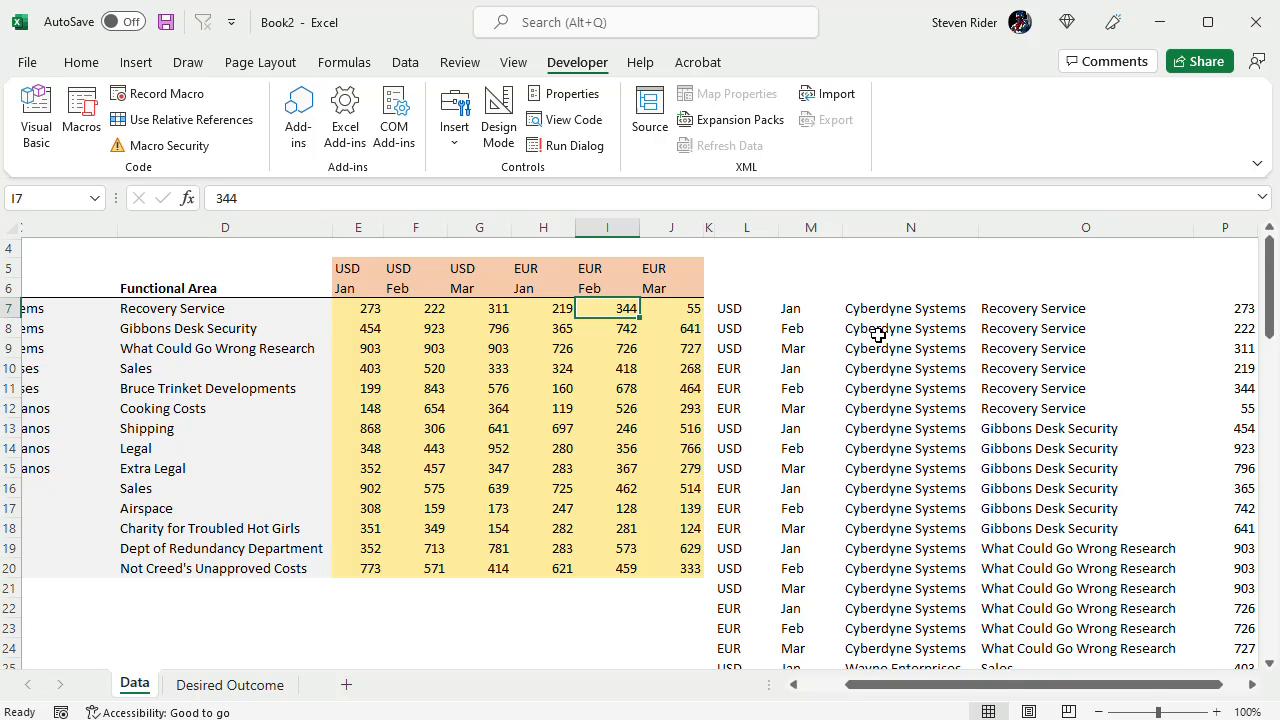
type("99999")
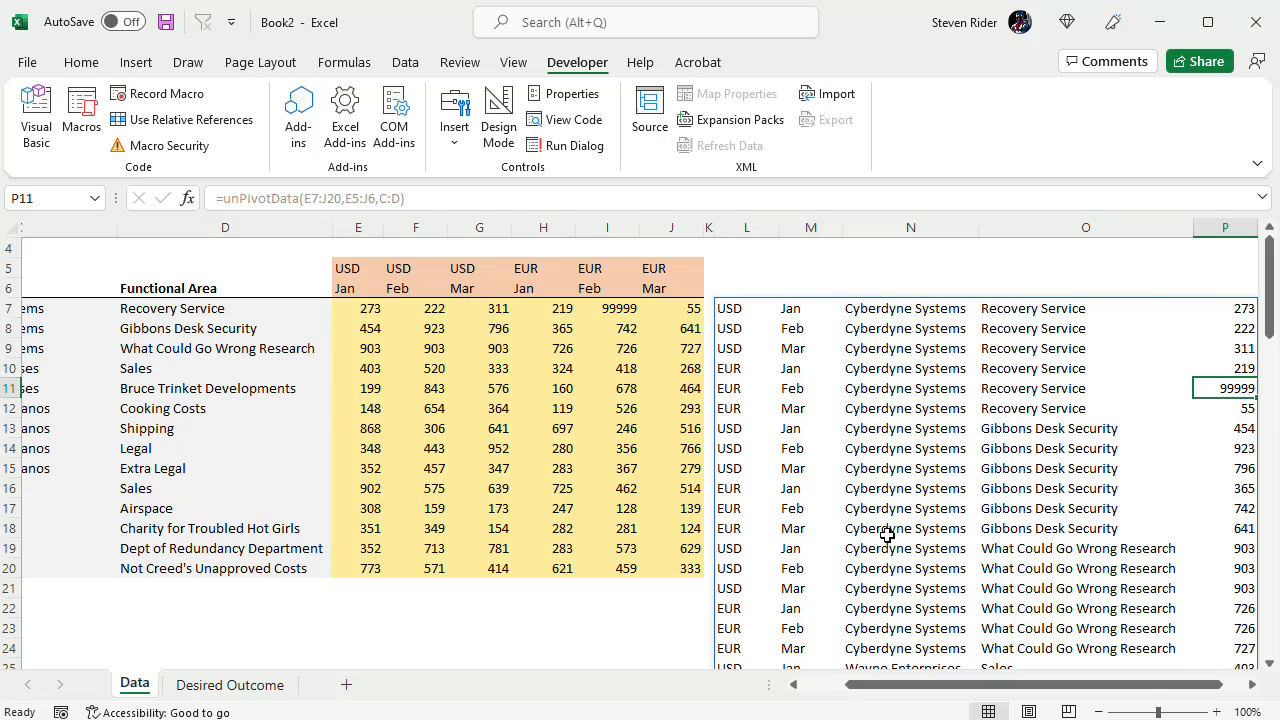
mouse_move(824, 456)
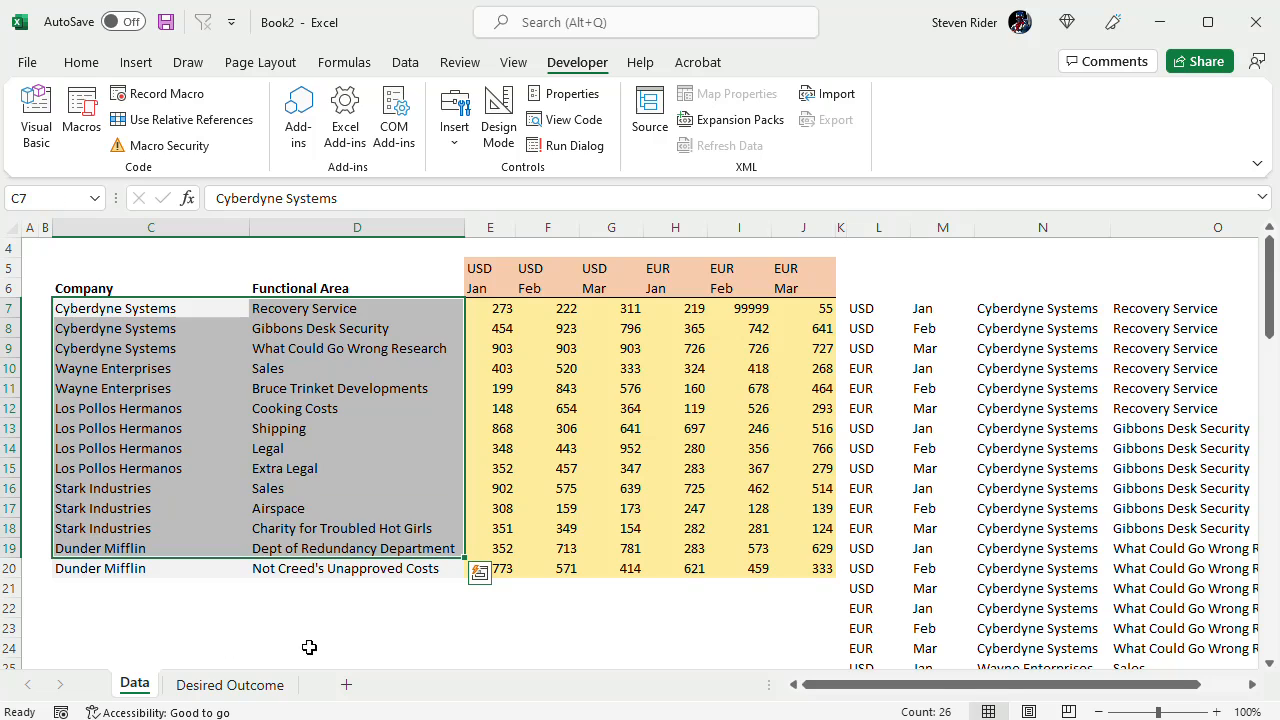
mouse_move(744, 572)
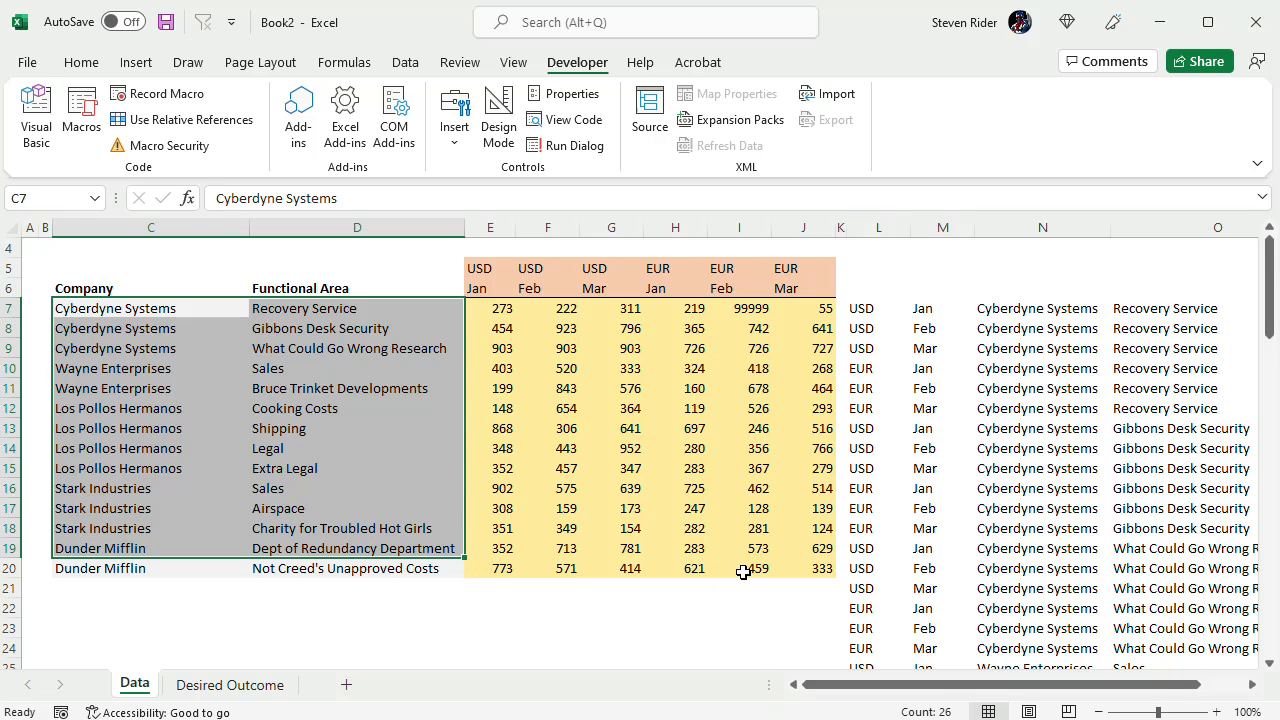